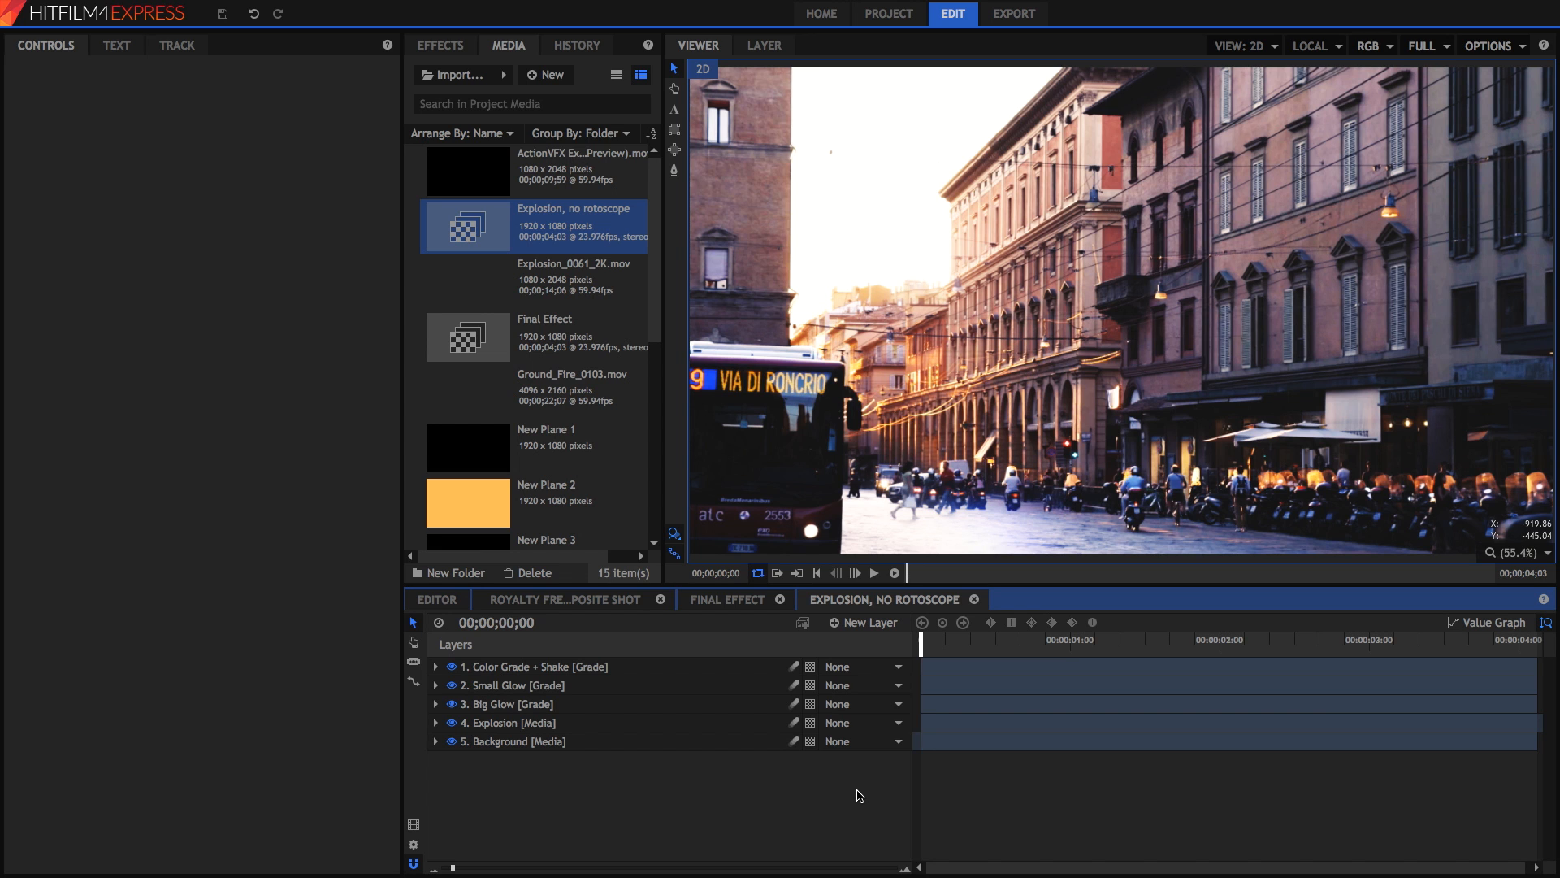
mouse_move(892, 606)
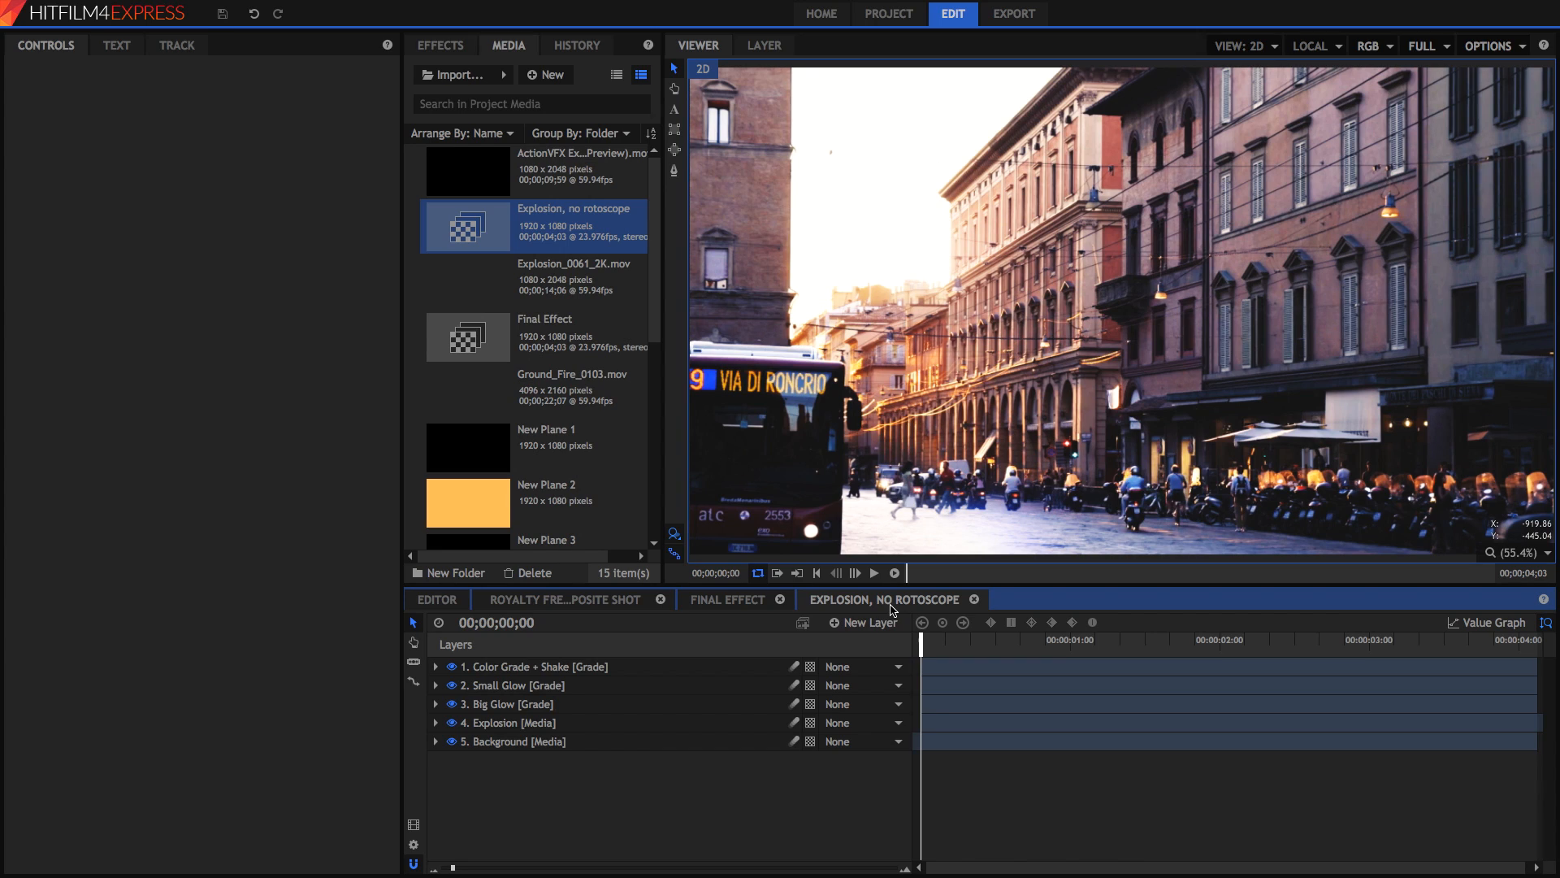
Play back the 'Explosion, no rotoscope' composite to watch the fireball erupt behind the bus.
left_click(874, 573)
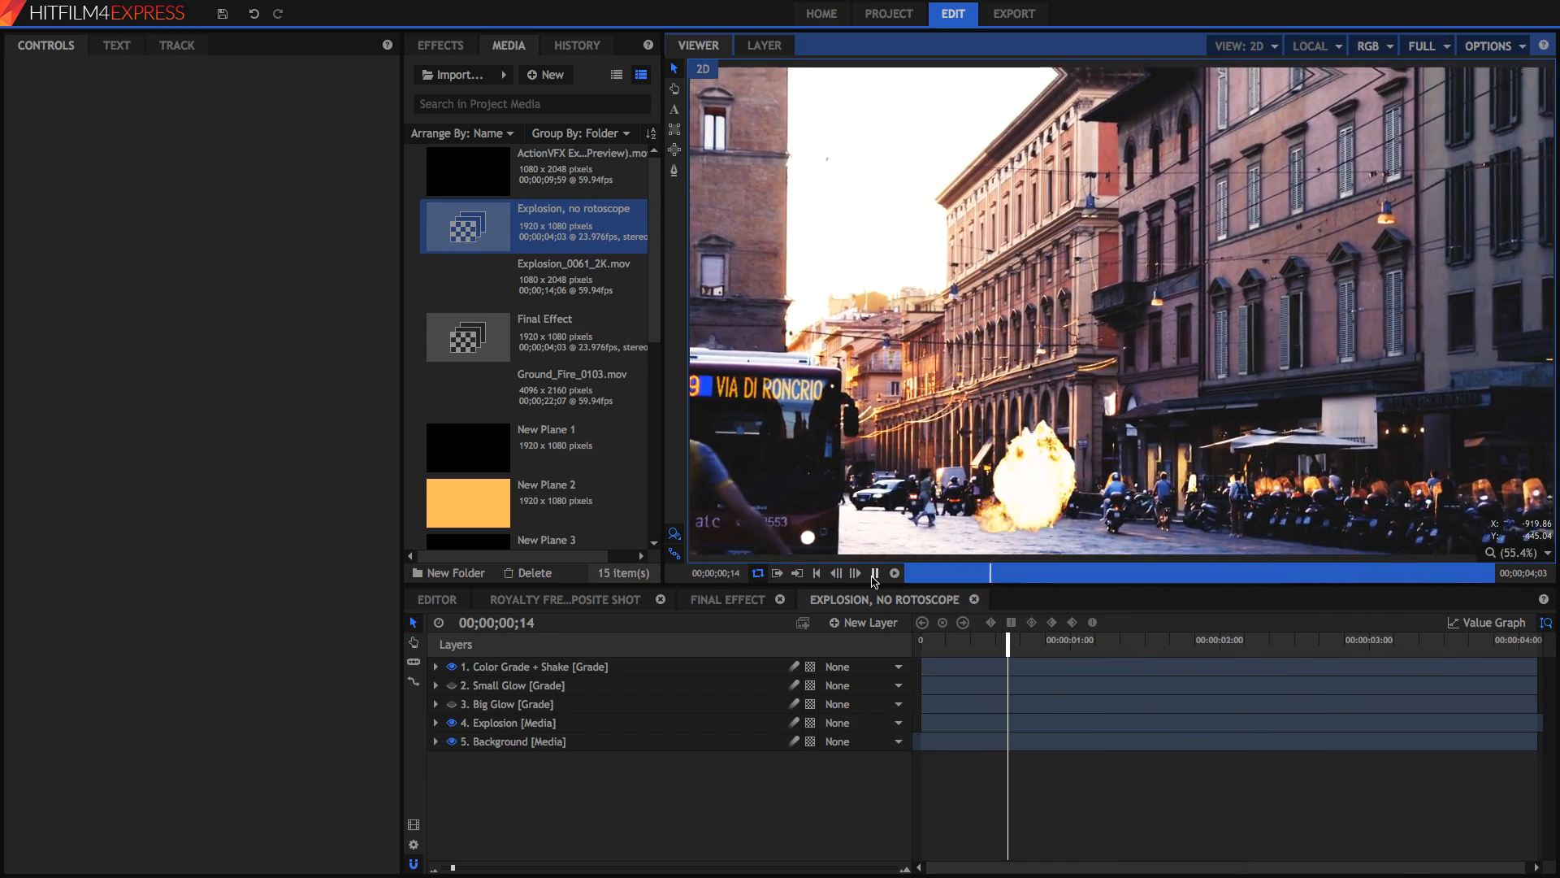
left_click(874, 573)
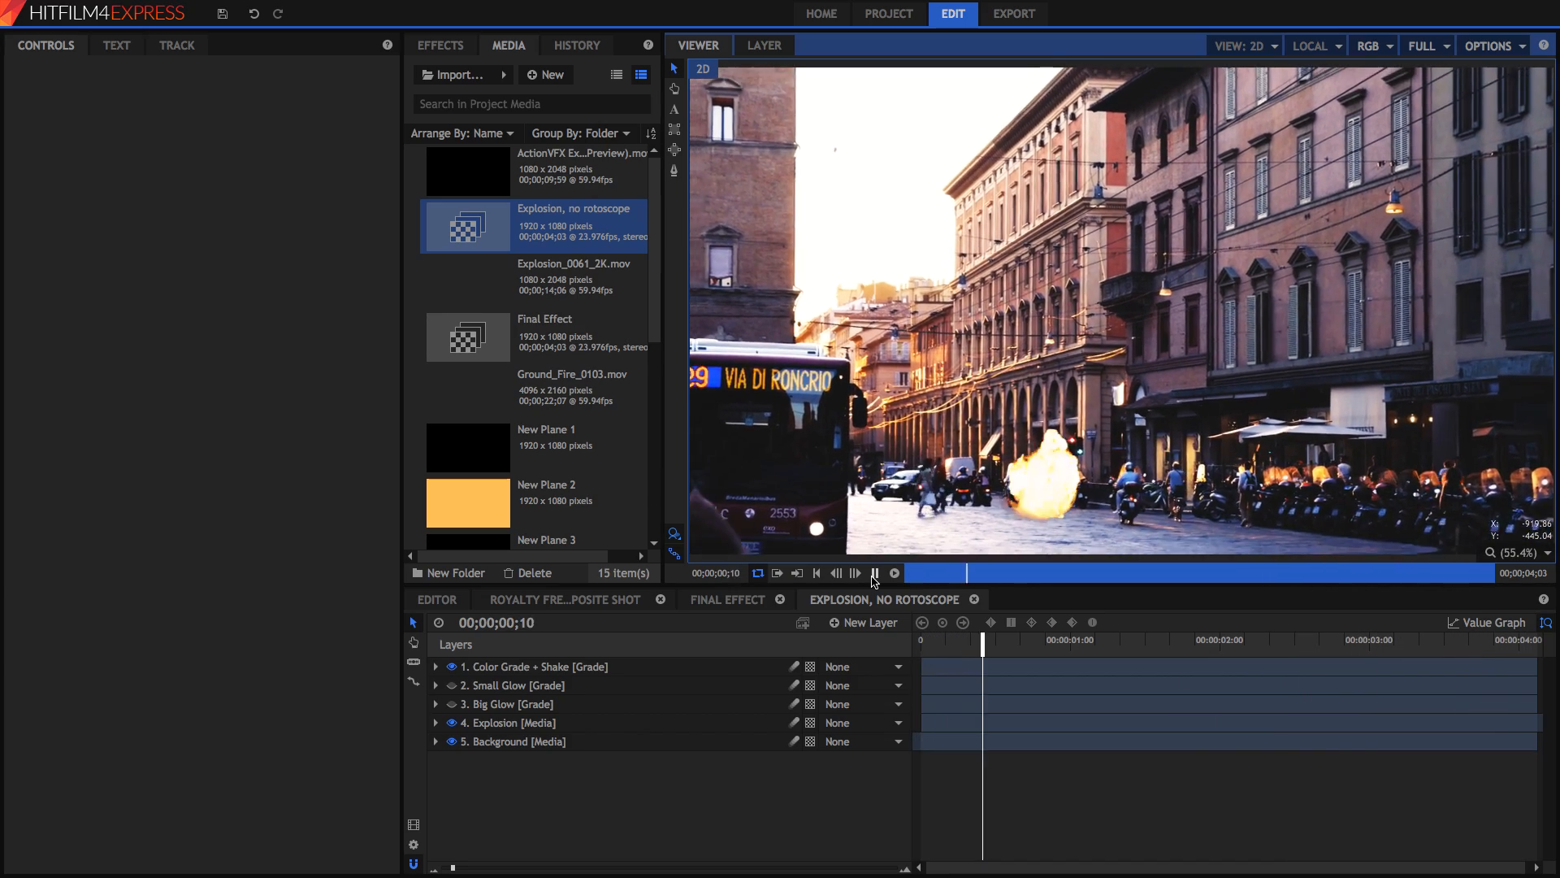
Duplicate layer 5 Background with Ctrl+D and move the copy above the Explosion layer.
left_click(519, 741)
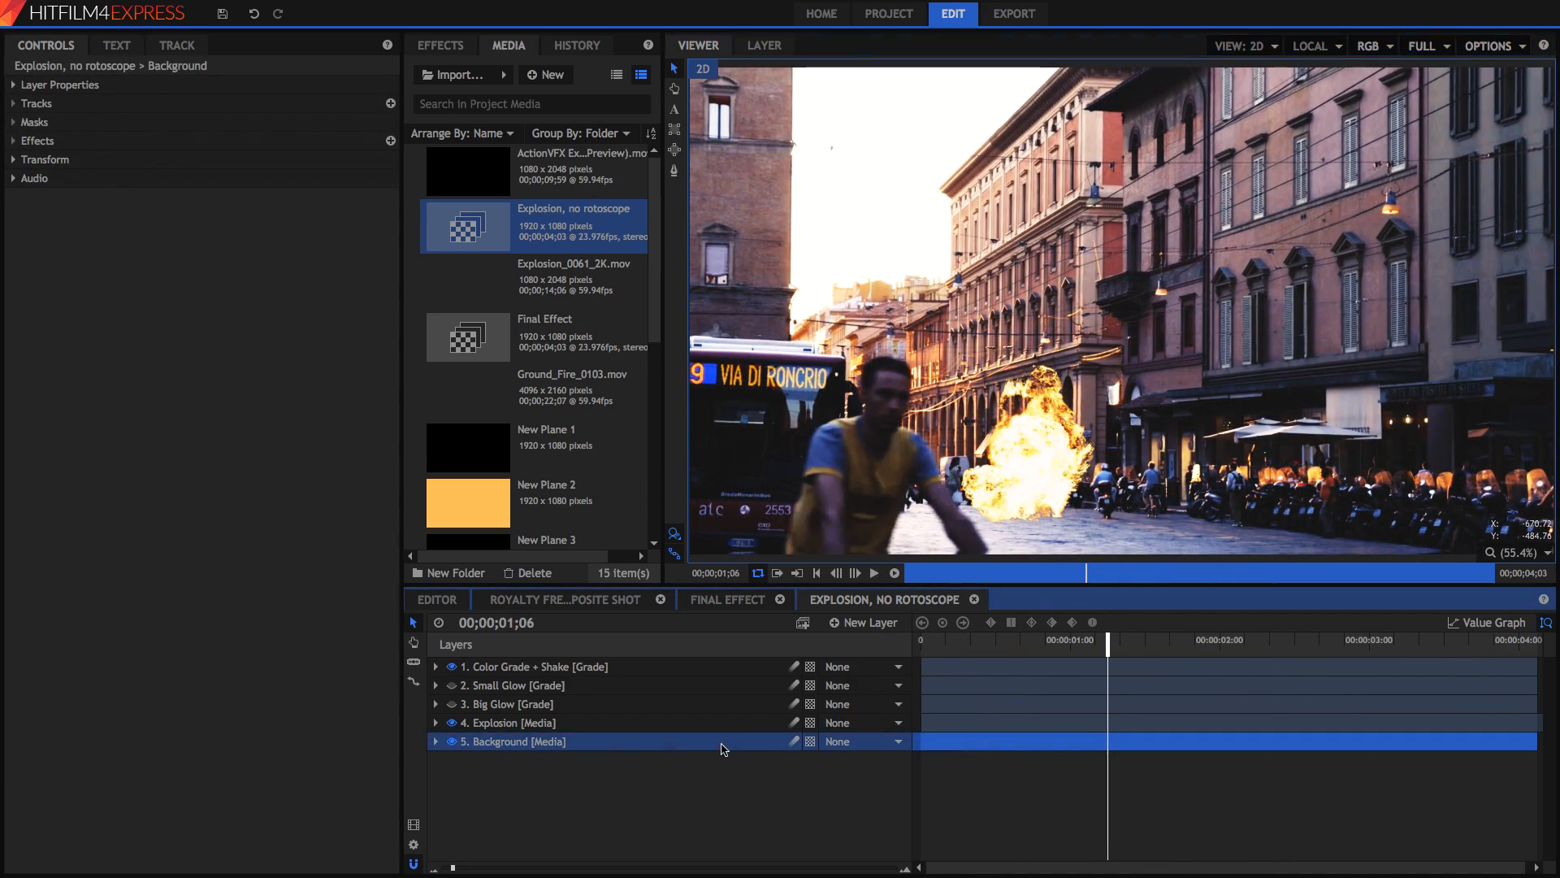
mouse_move(877, 417)
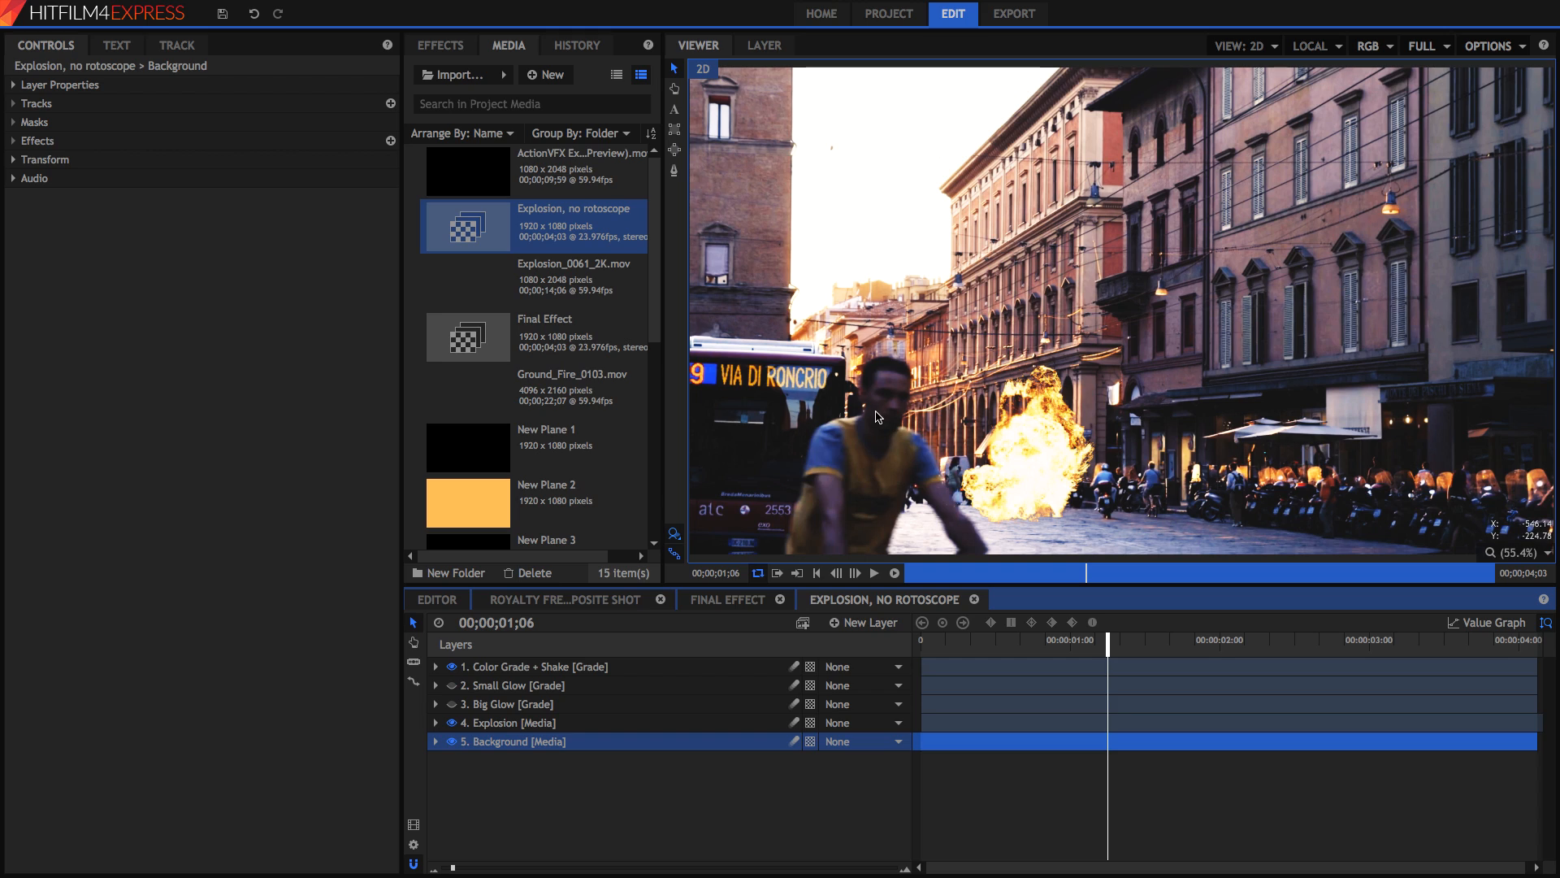
mouse_move(818, 562)
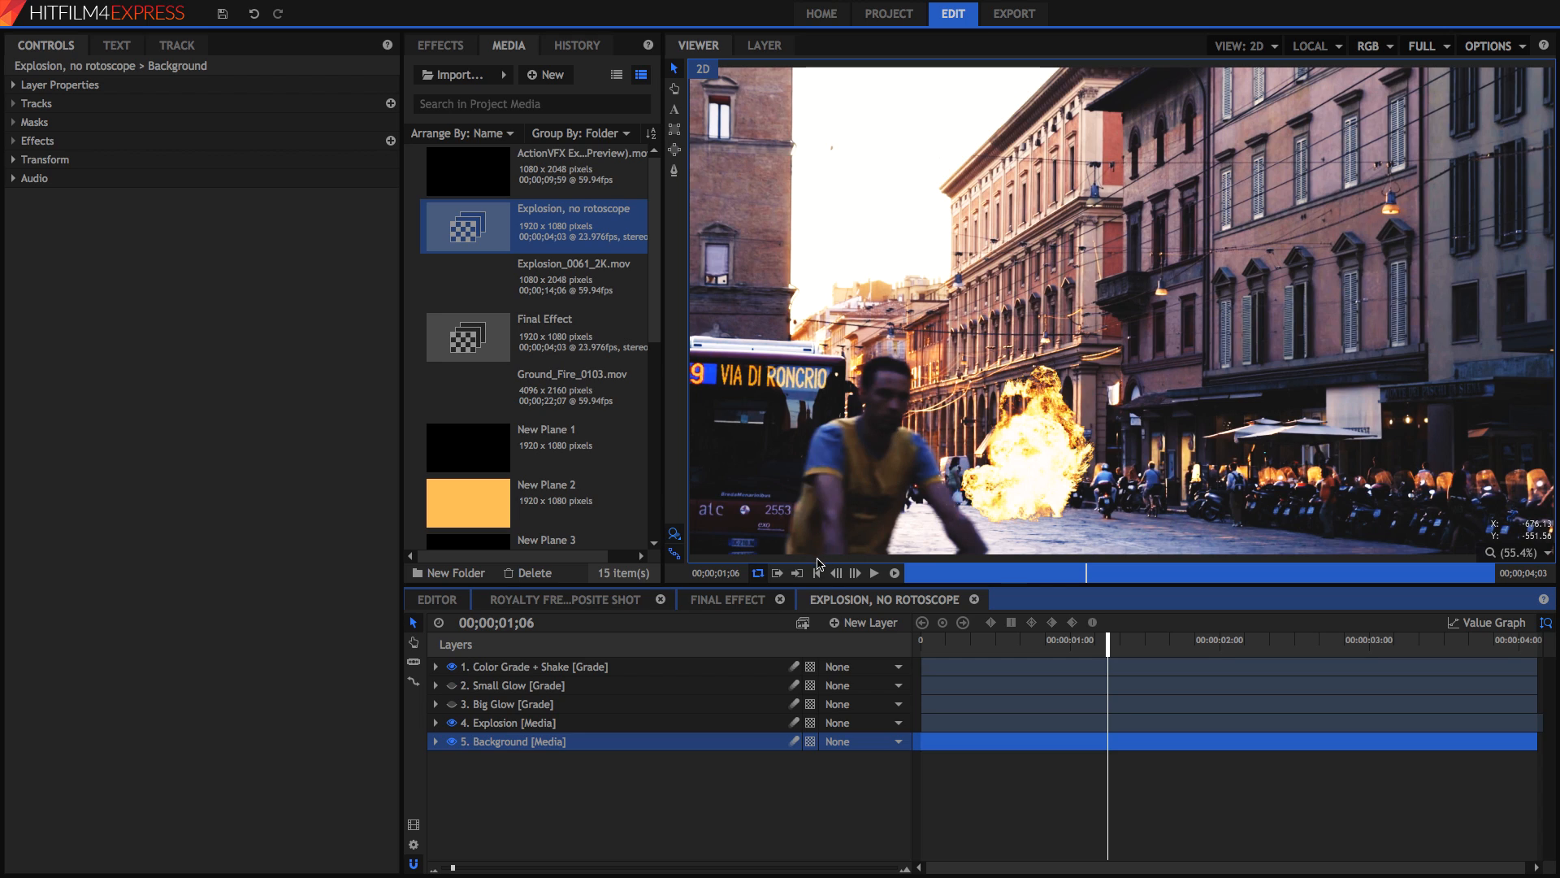
mouse_move(643, 751)
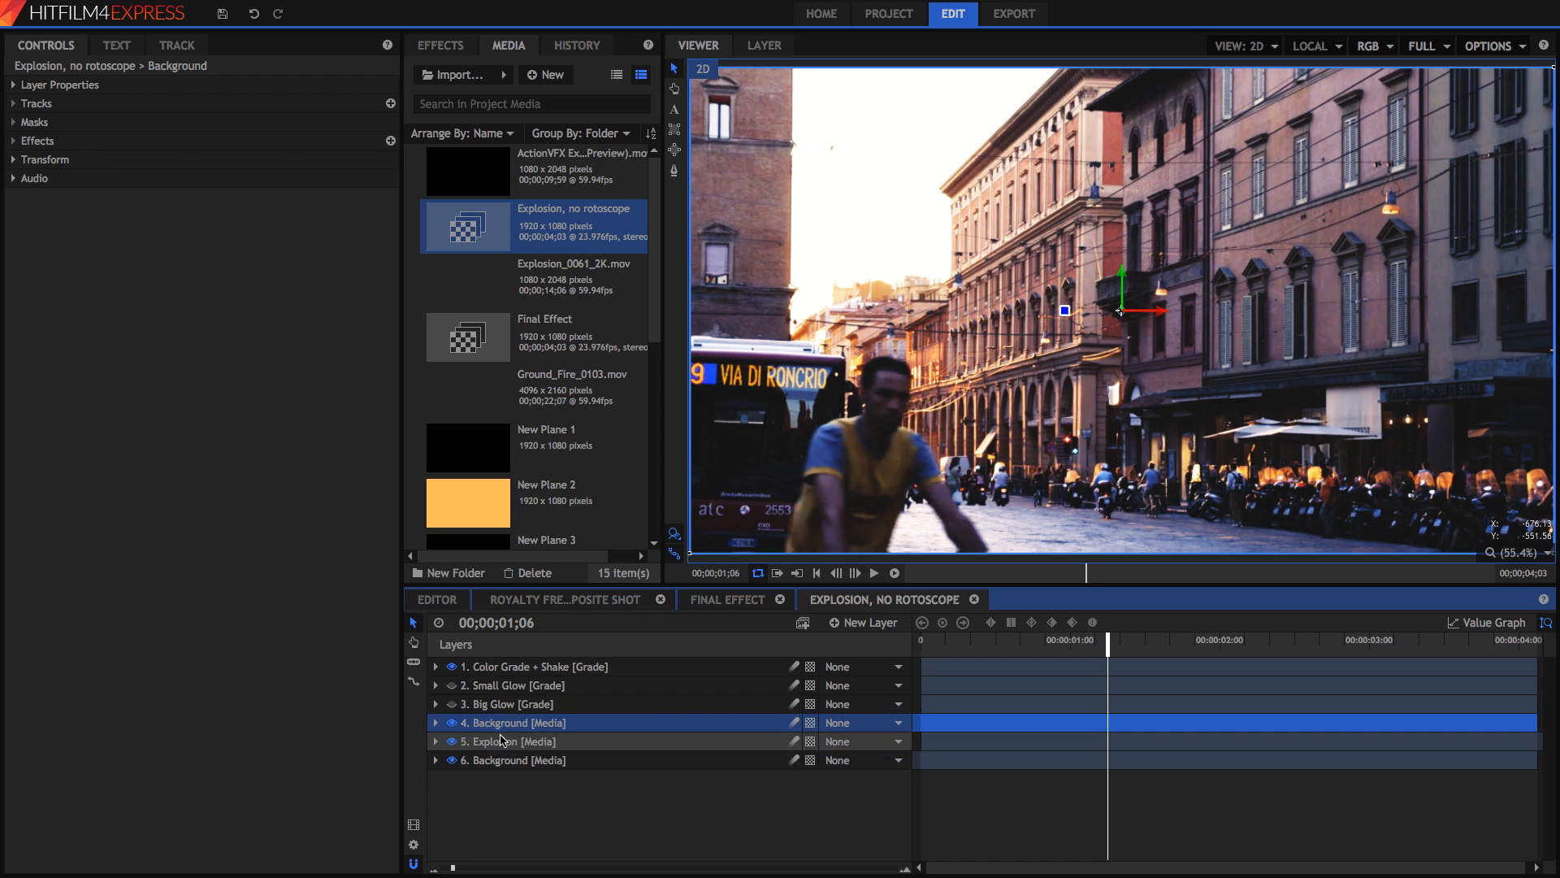
left_click(1056, 640)
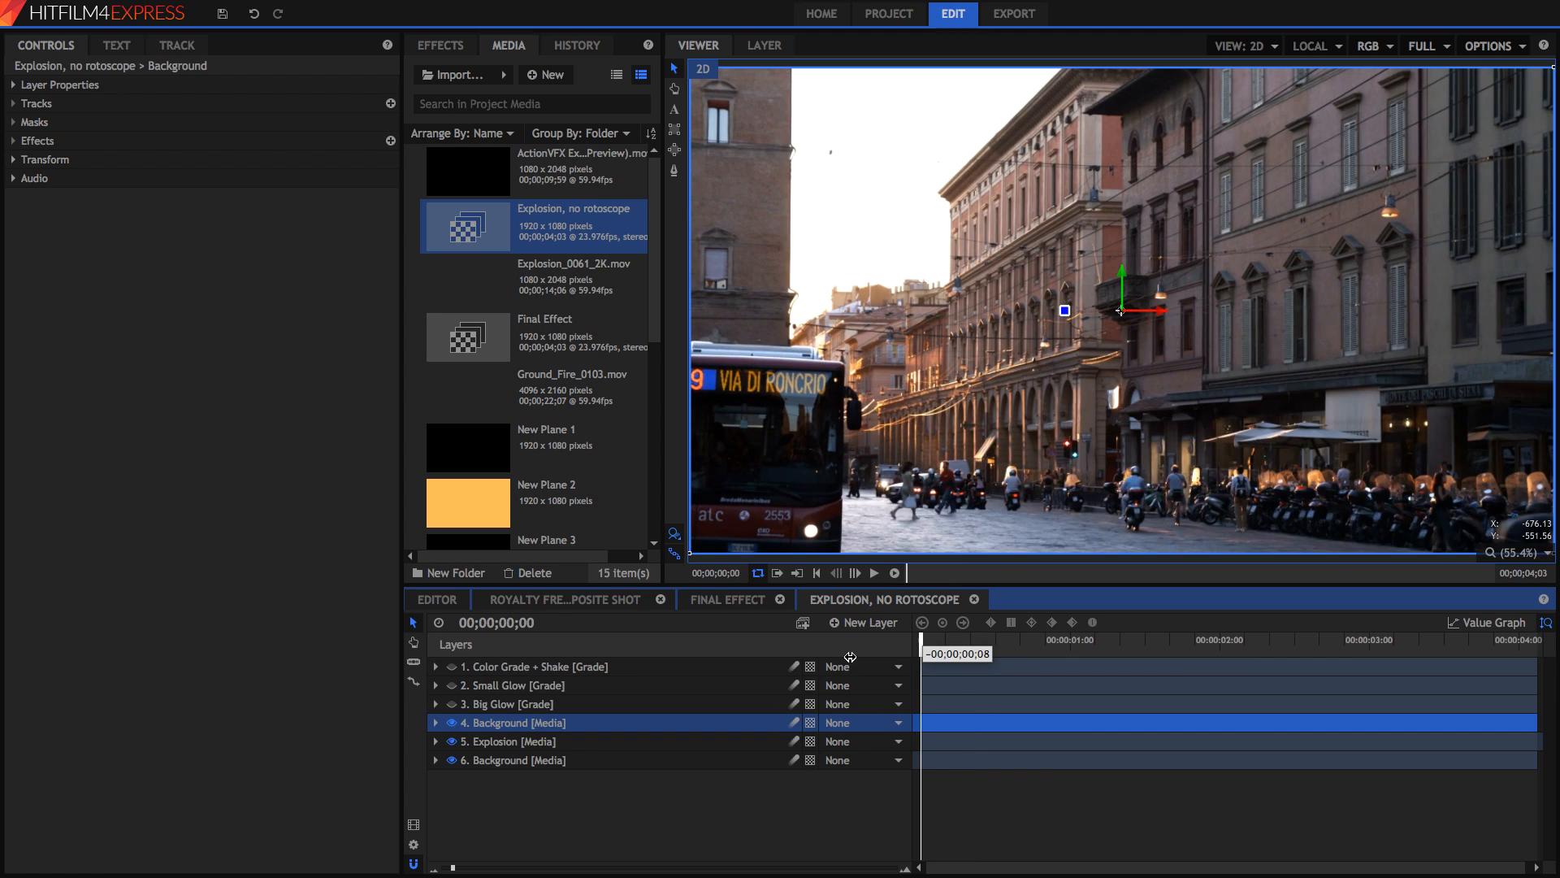
Move the playhead back to the start to preview the composite with the duplicate Background.
left_click(874, 572)
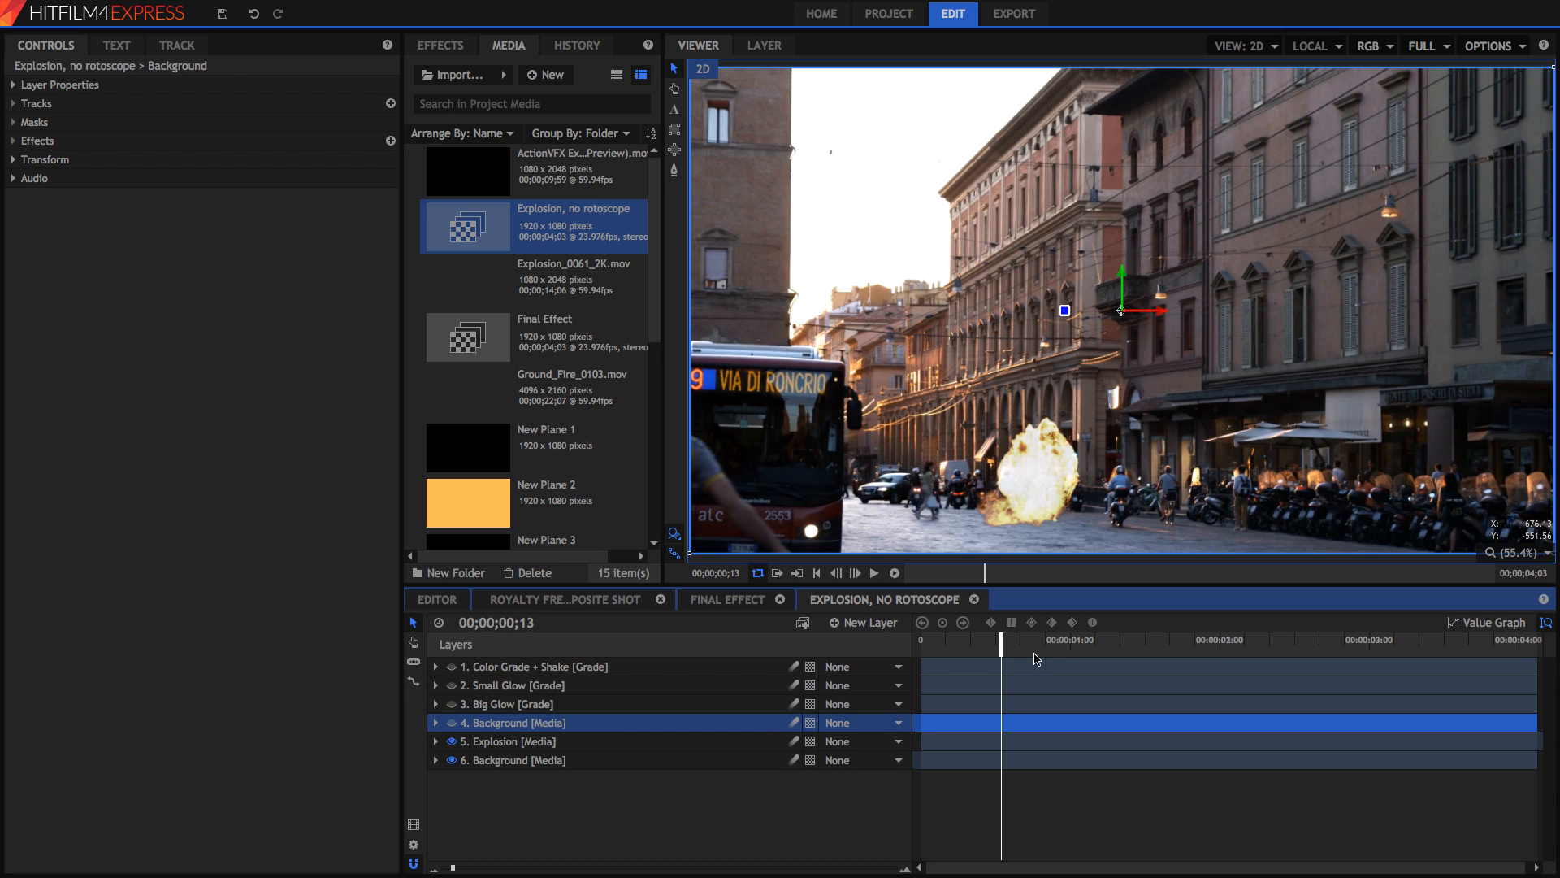
mouse_move(1020, 652)
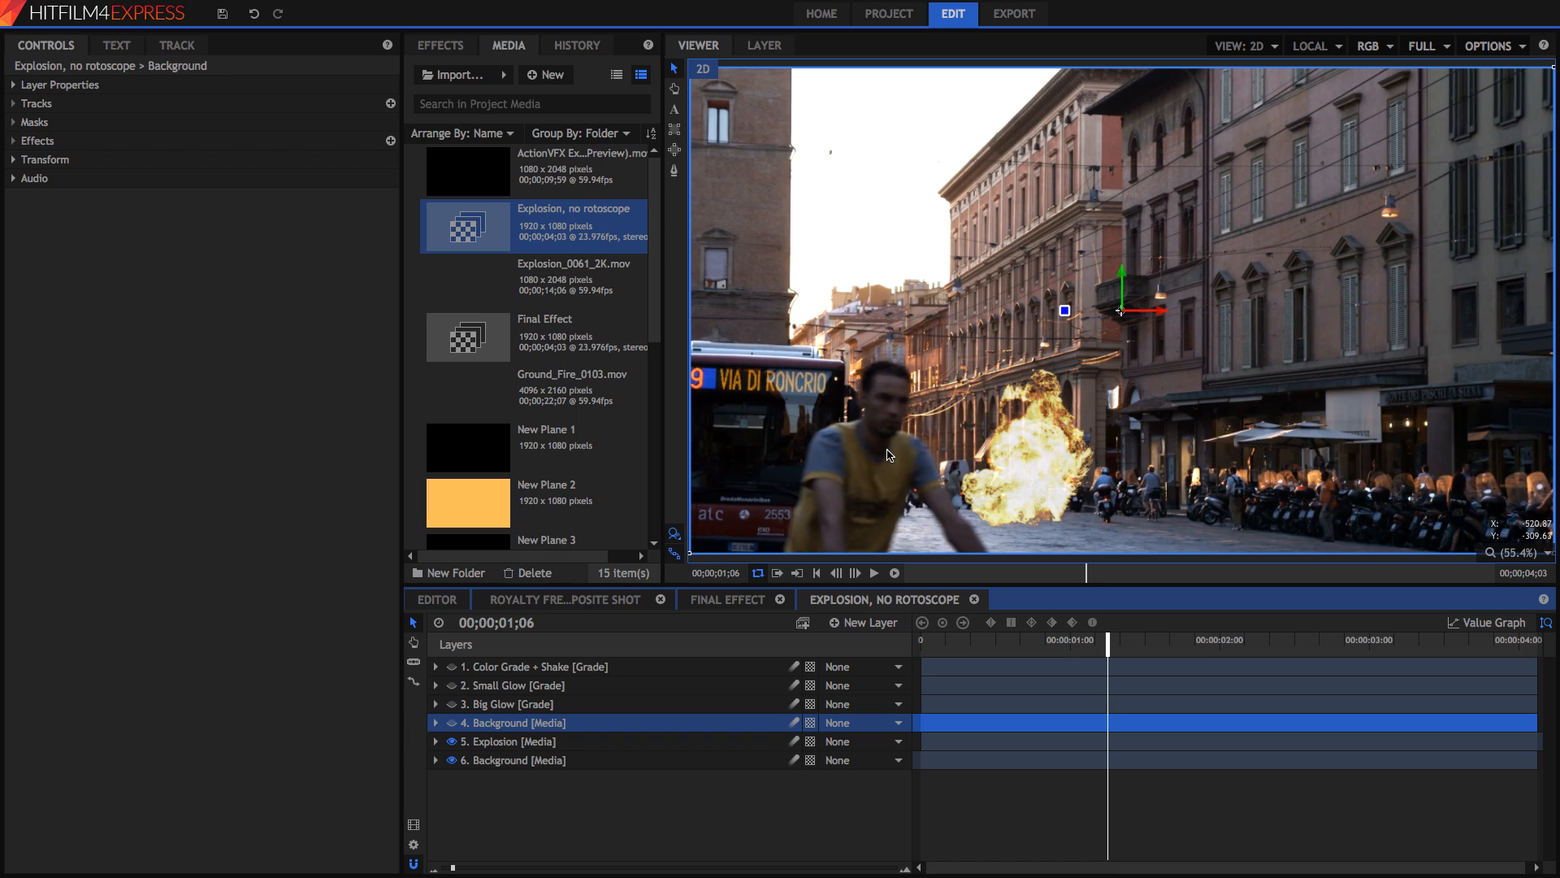
mouse_move(947, 486)
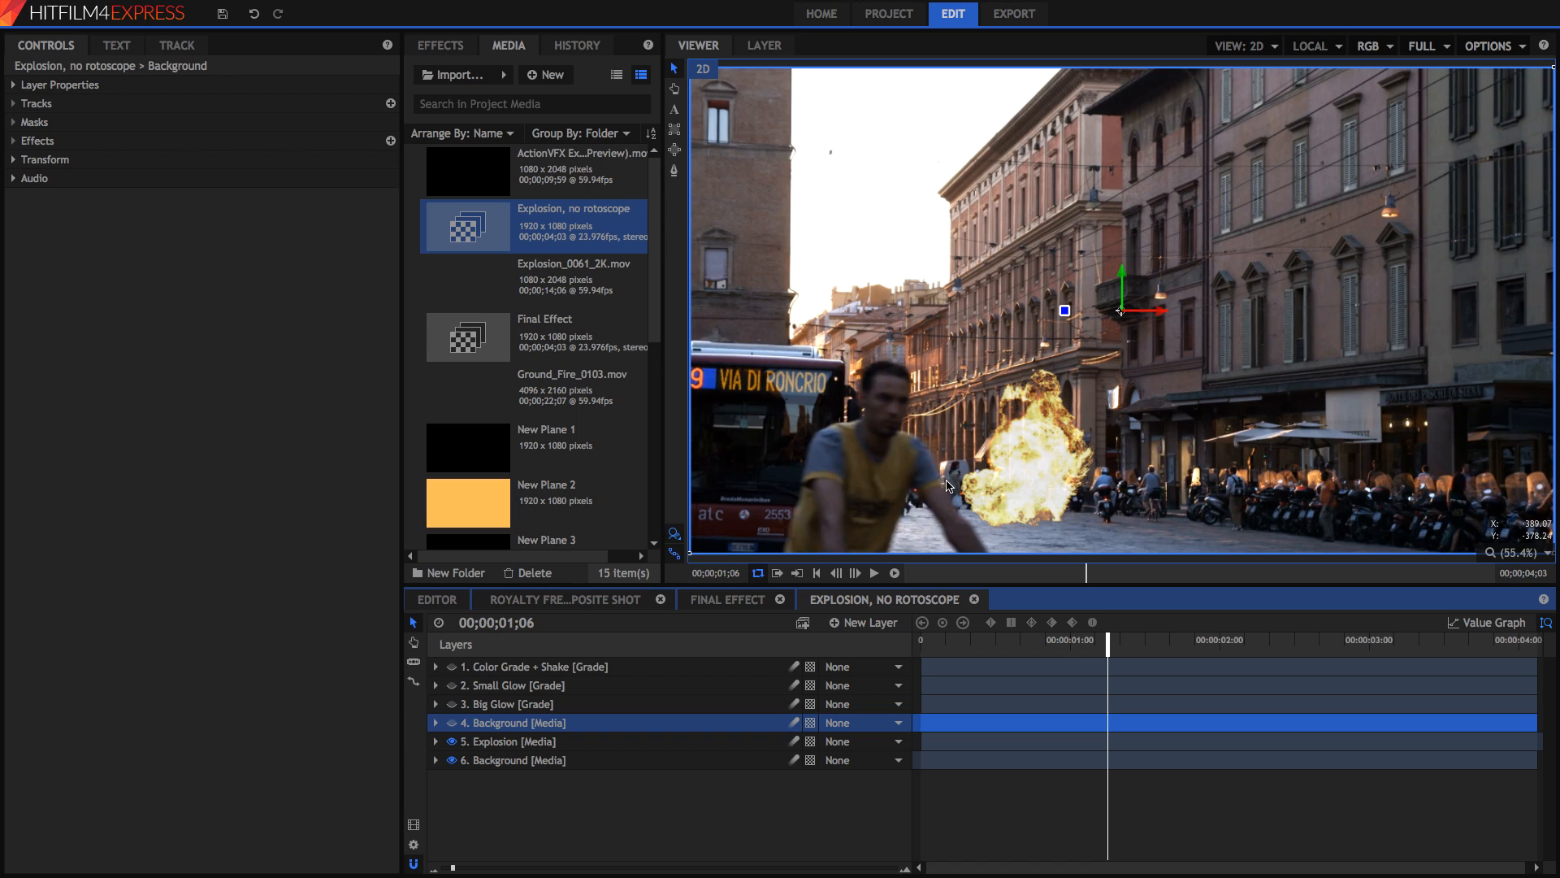
mouse_move(1126, 410)
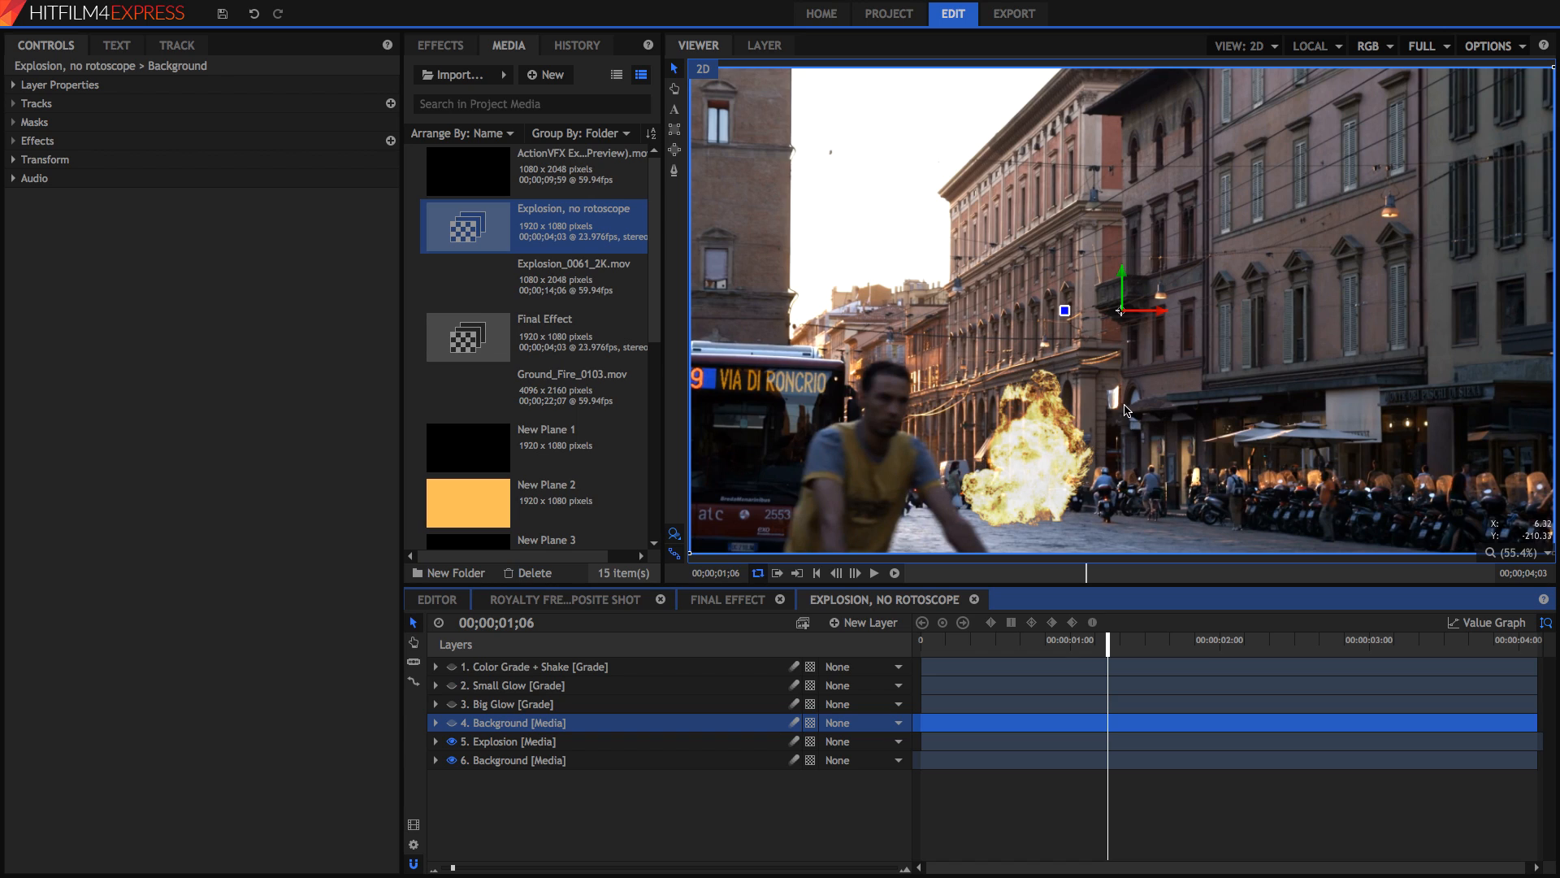
mouse_move(470, 736)
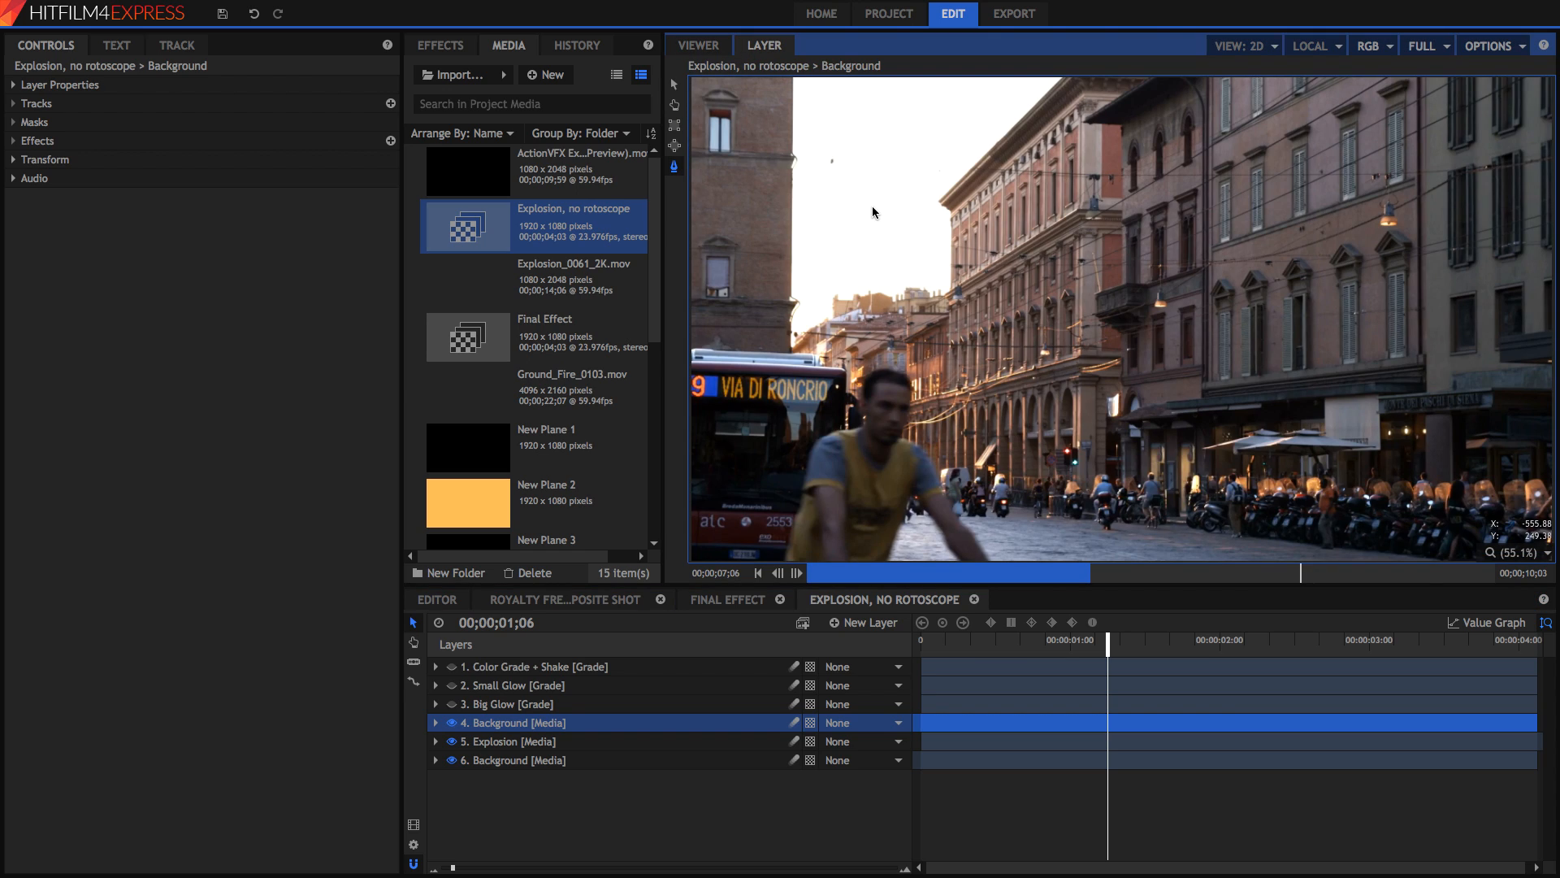
mouse_move(718, 724)
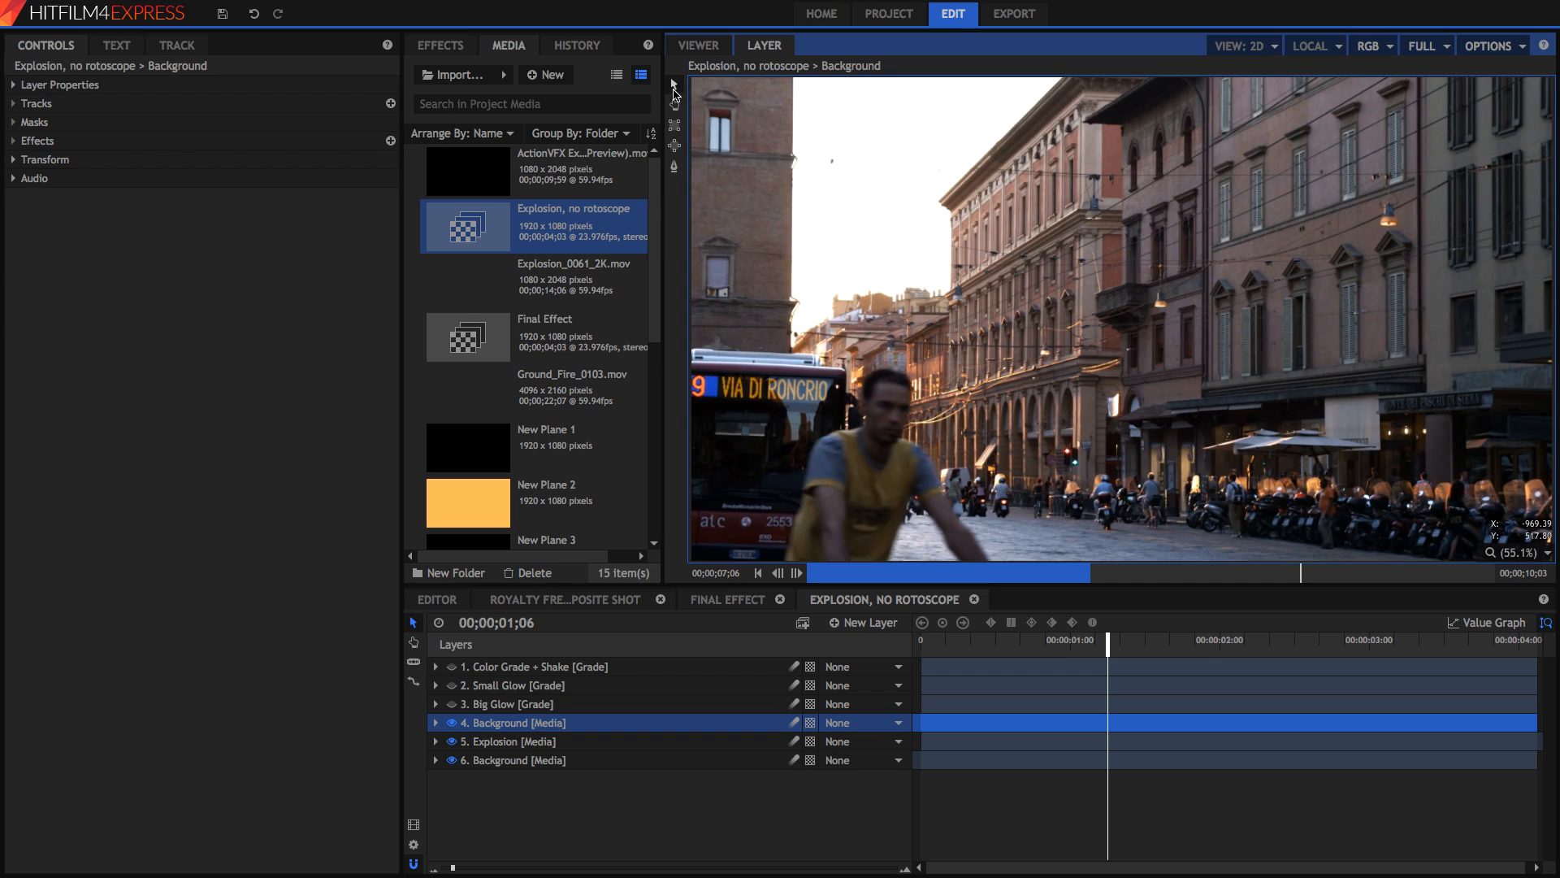
mouse_move(674, 84)
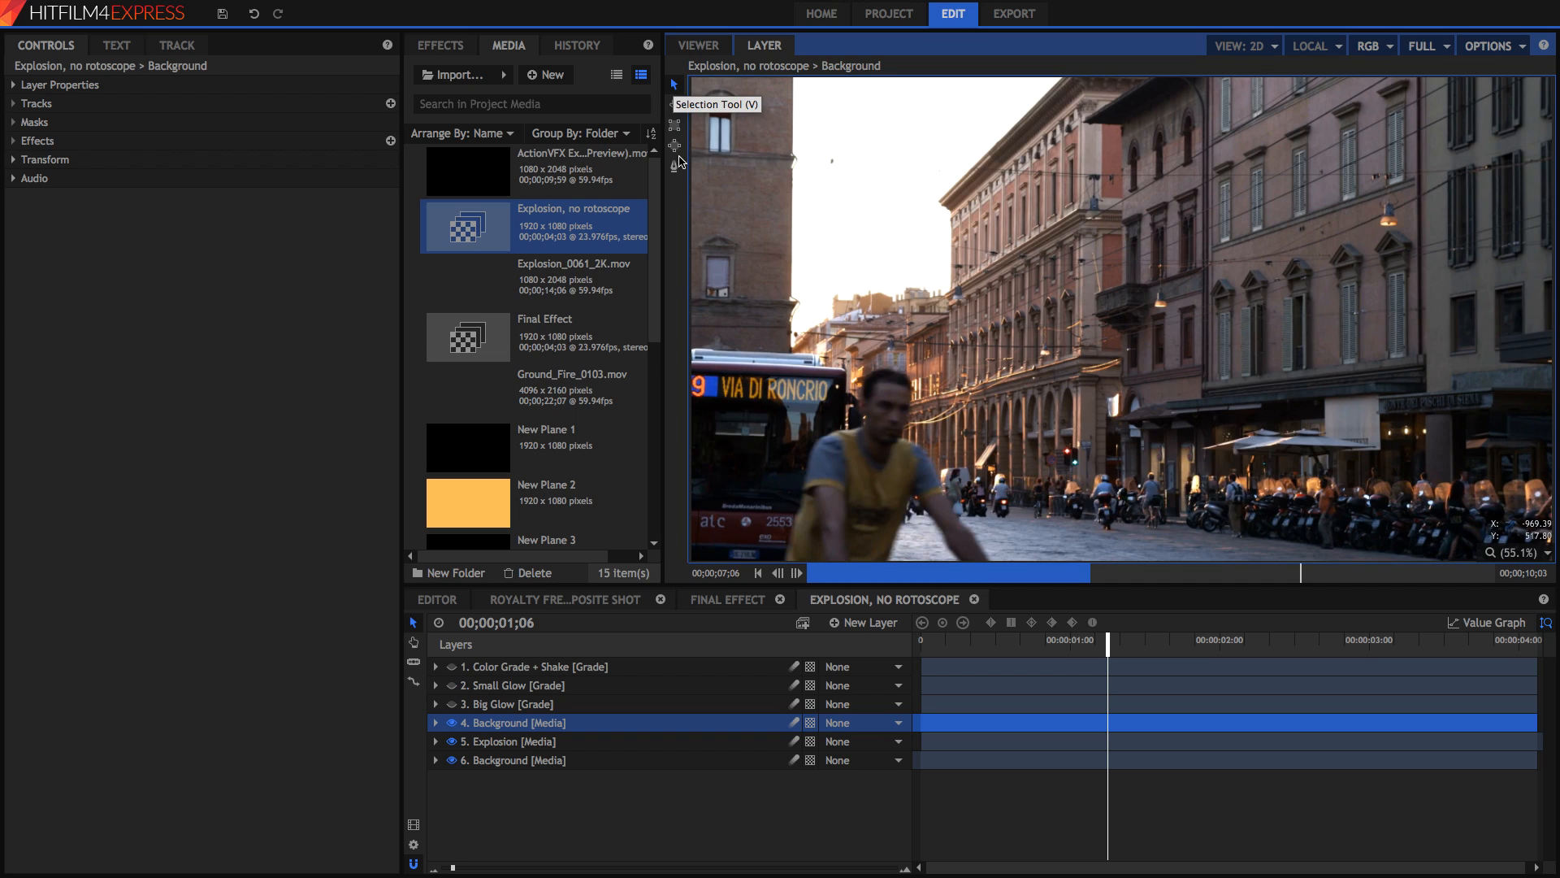
mouse_move(676, 162)
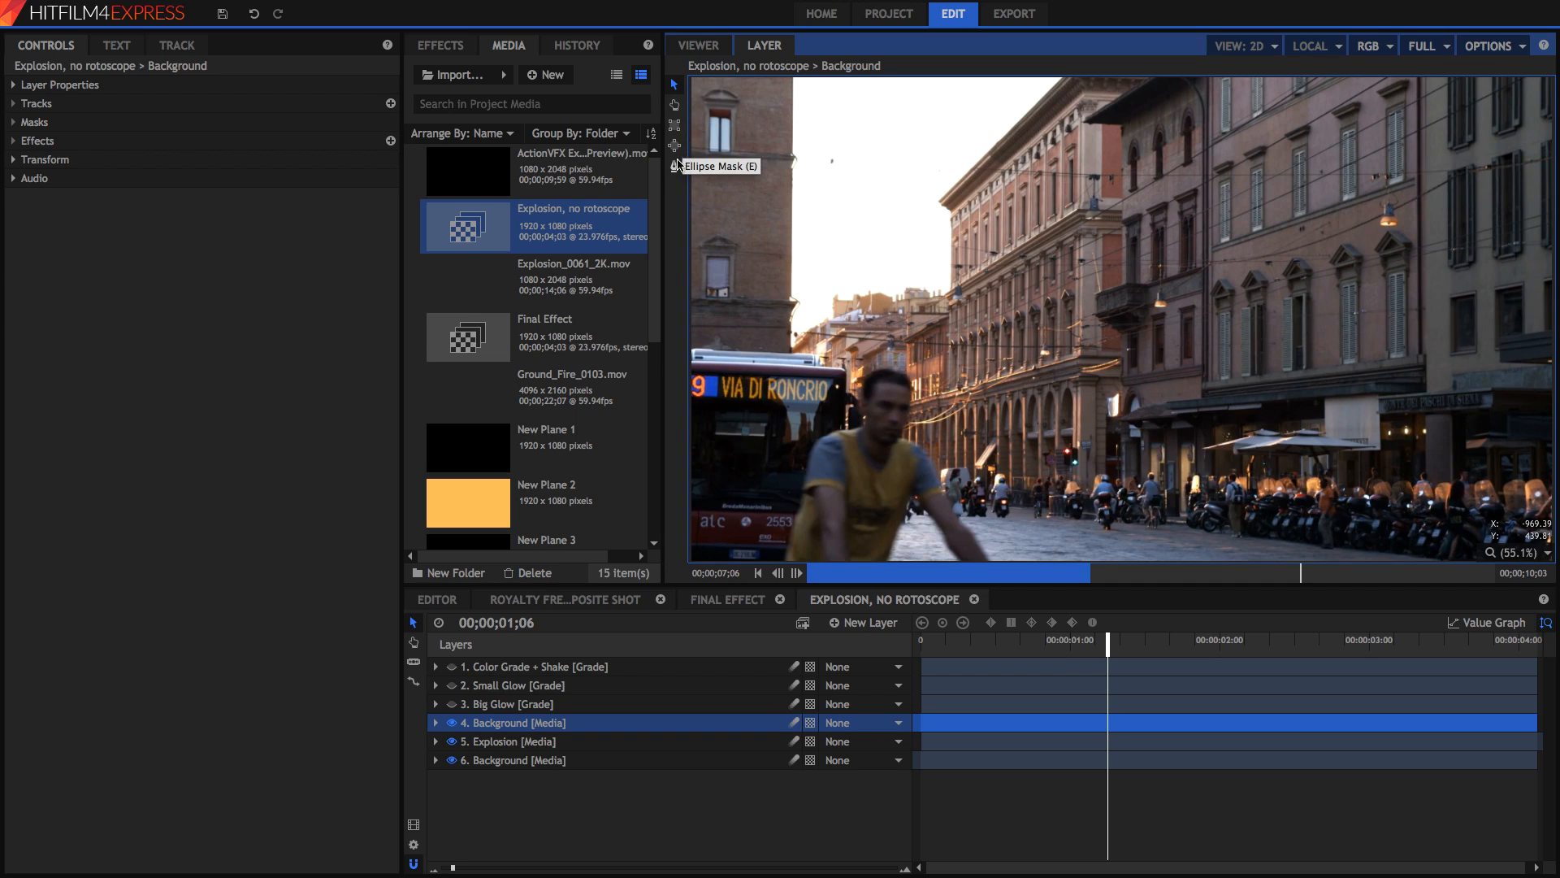
mouse_move(680, 136)
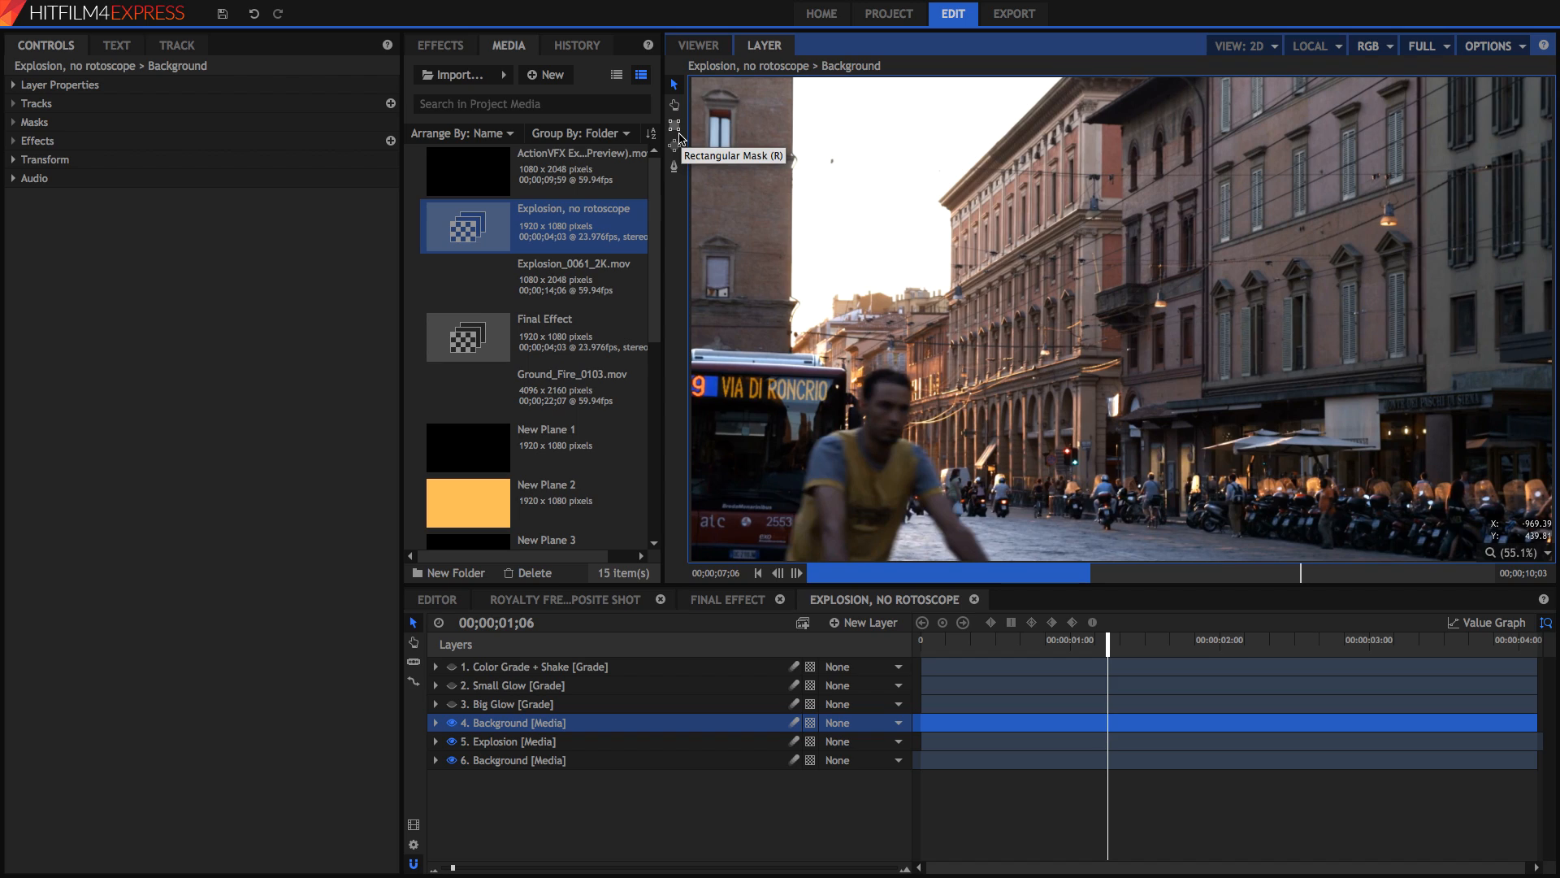
mouse_move(673, 167)
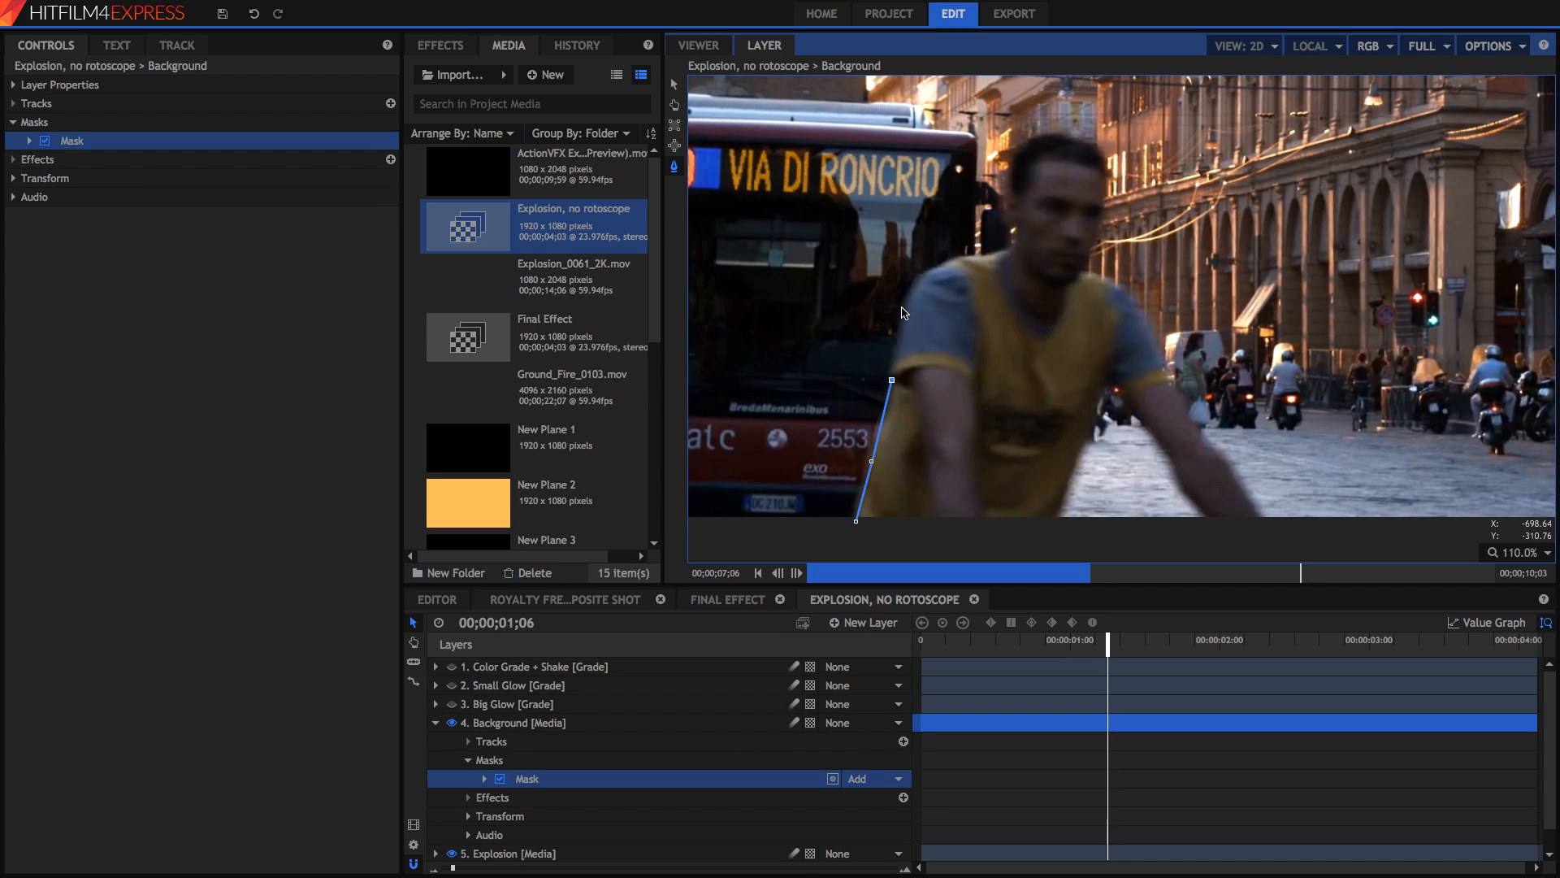
Extend the freehand mask outline up the cyclist's back toward his shoulder and head.
left_click_drag(890, 381, 905, 298)
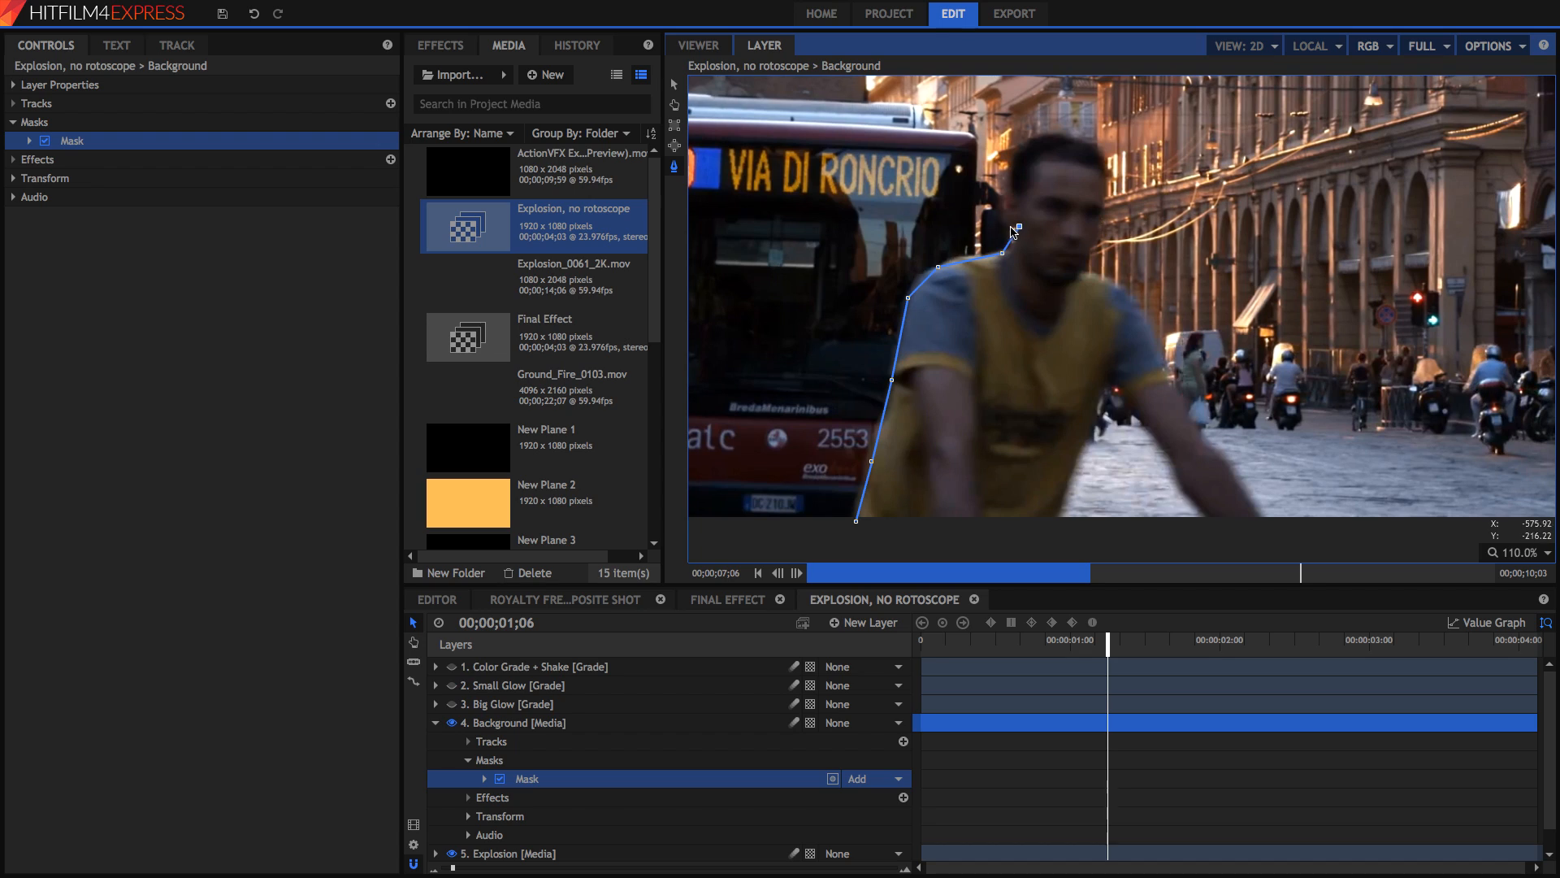
mouse_move(1008, 201)
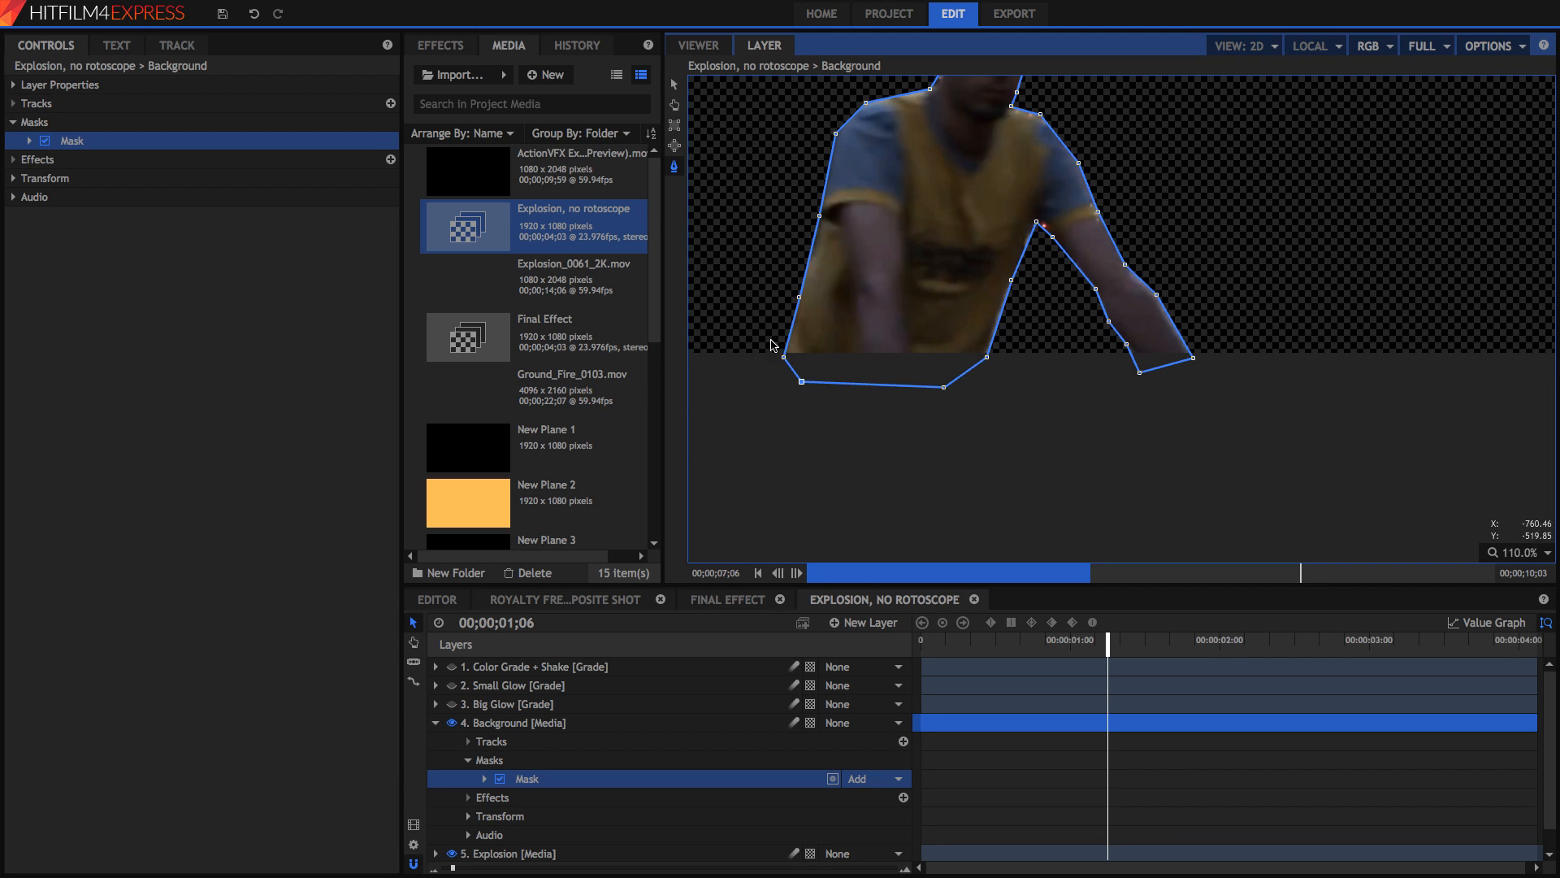
mouse_move(891, 337)
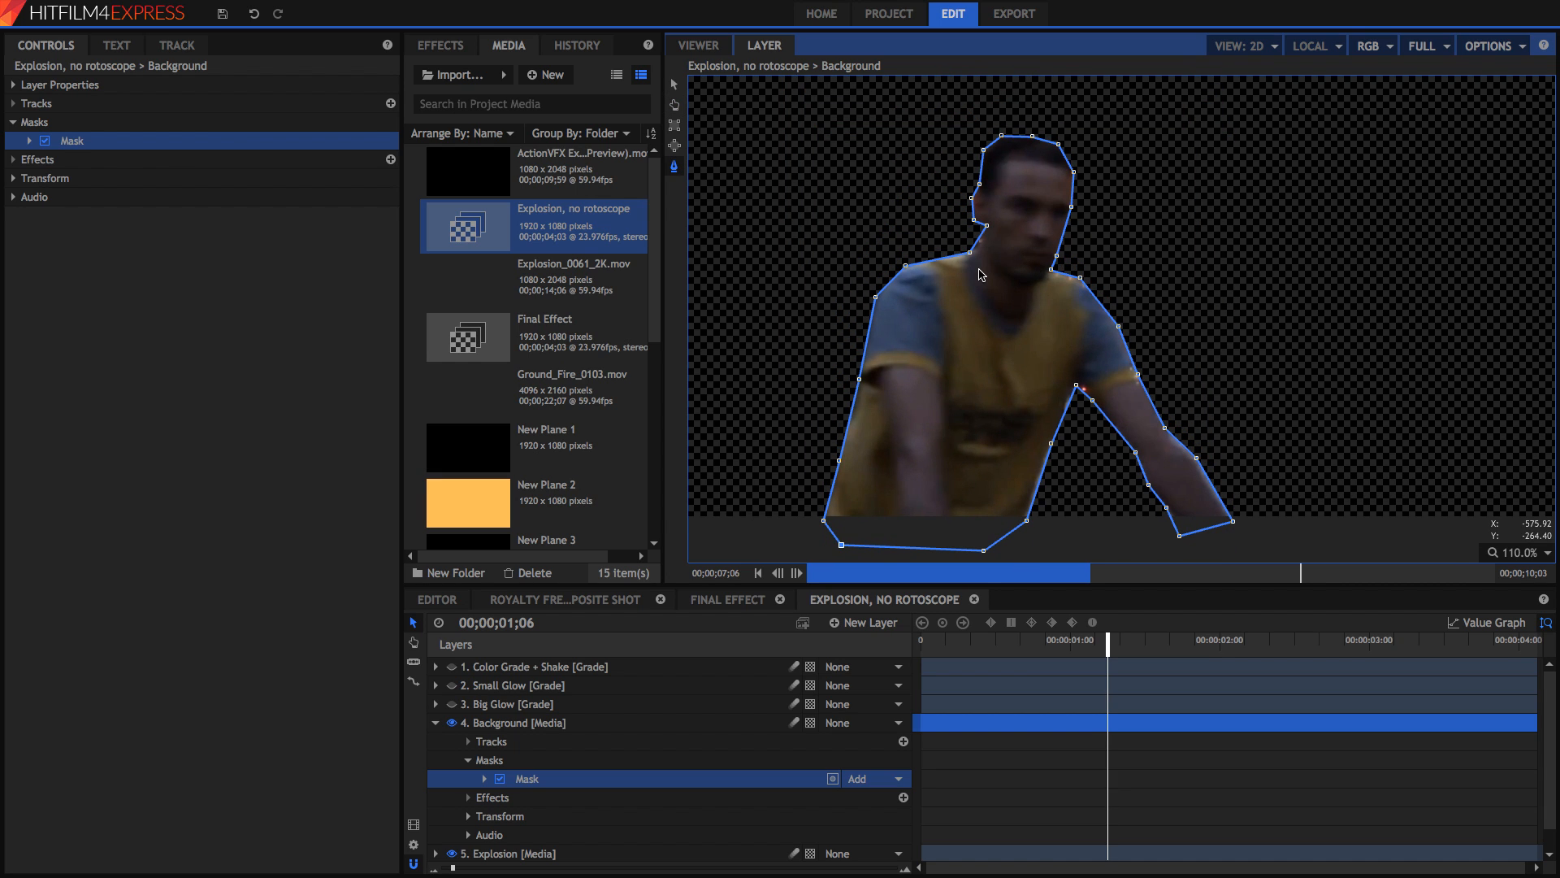
mouse_move(971, 351)
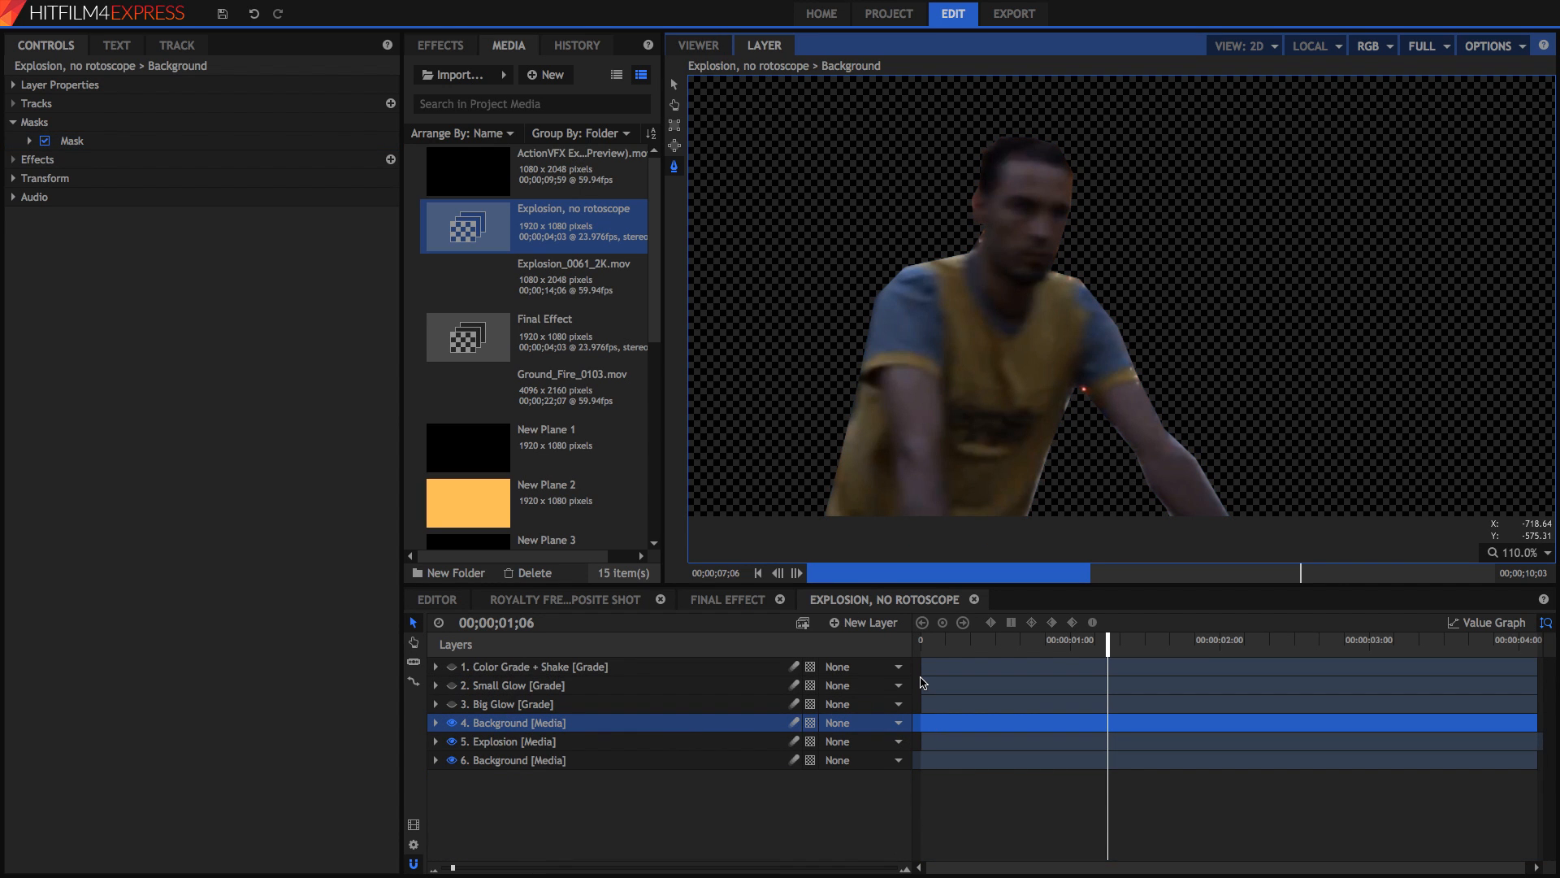
Reveal the mask's Transform properties and enable keyframing on its Position.
left_click(50, 141)
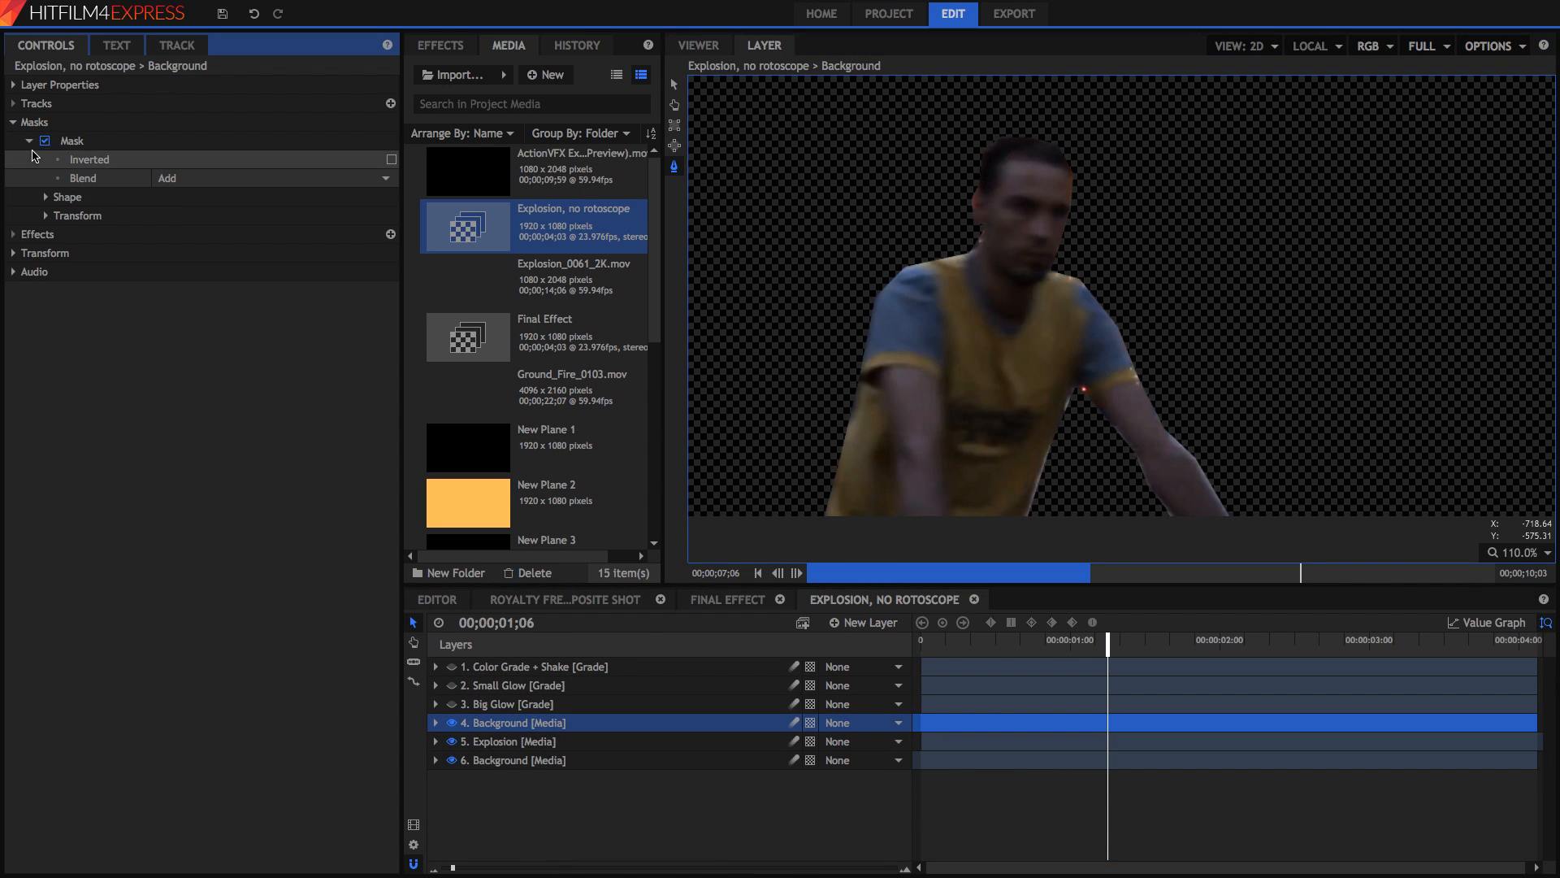
left_click(48, 215)
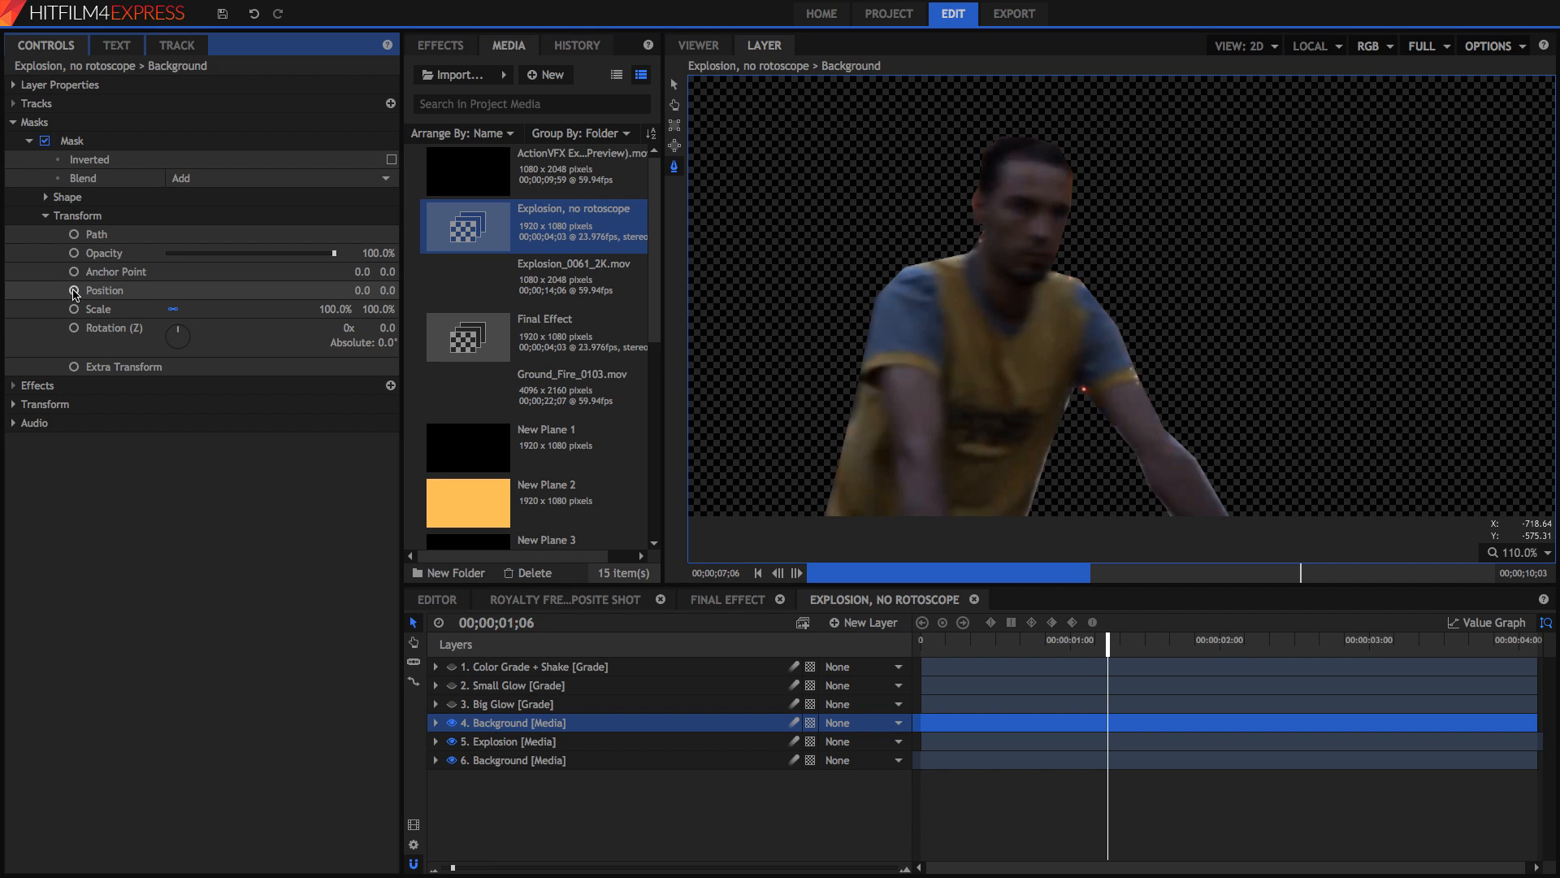
left_click(74, 234)
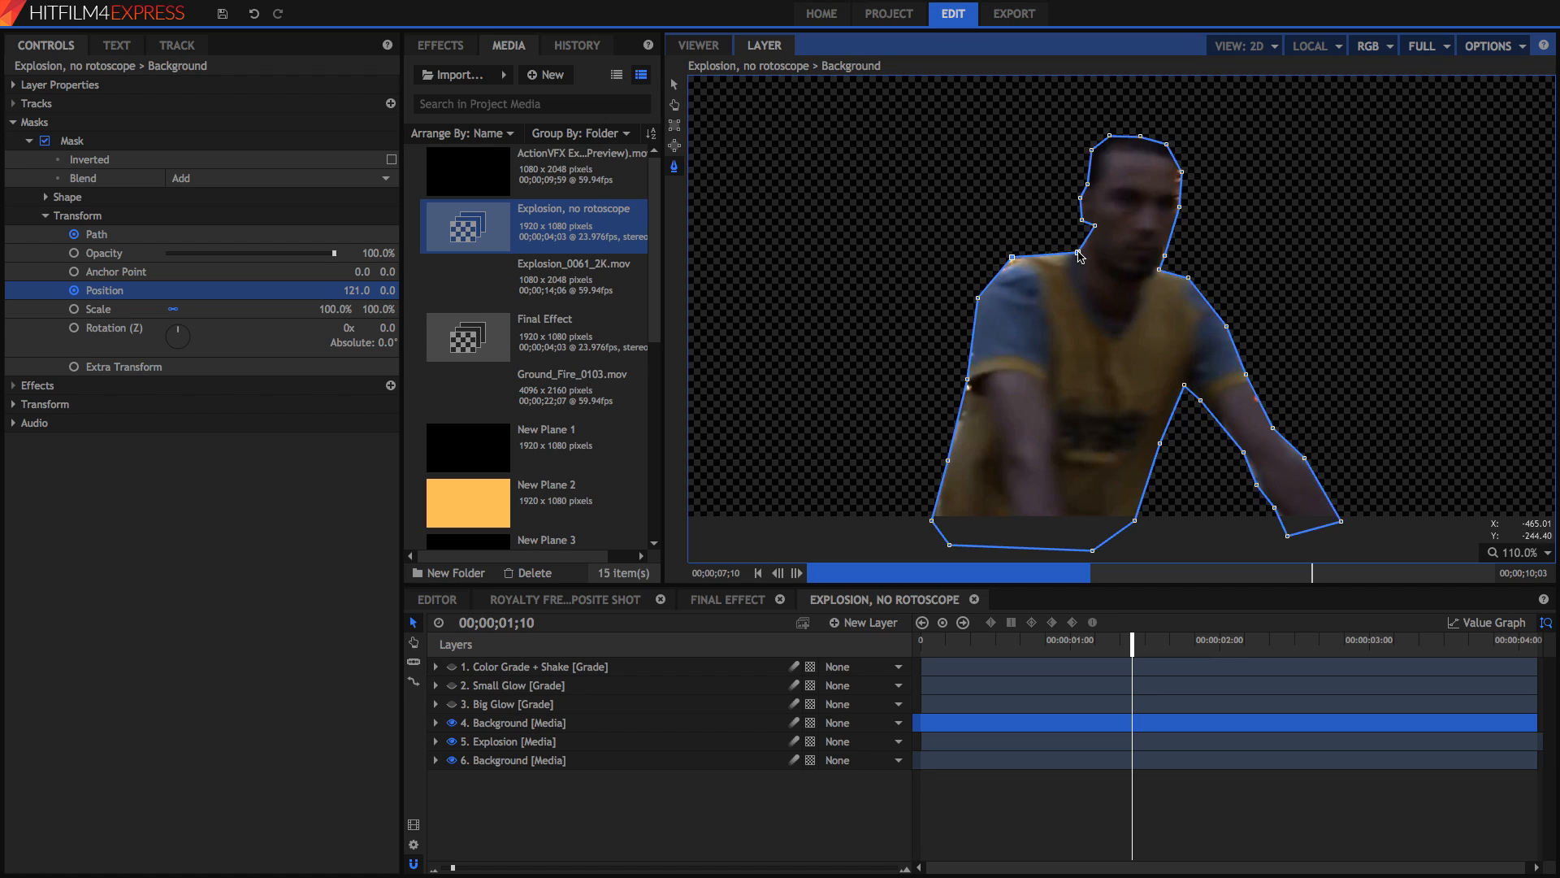
left_click_drag(1077, 255, 1156, 129)
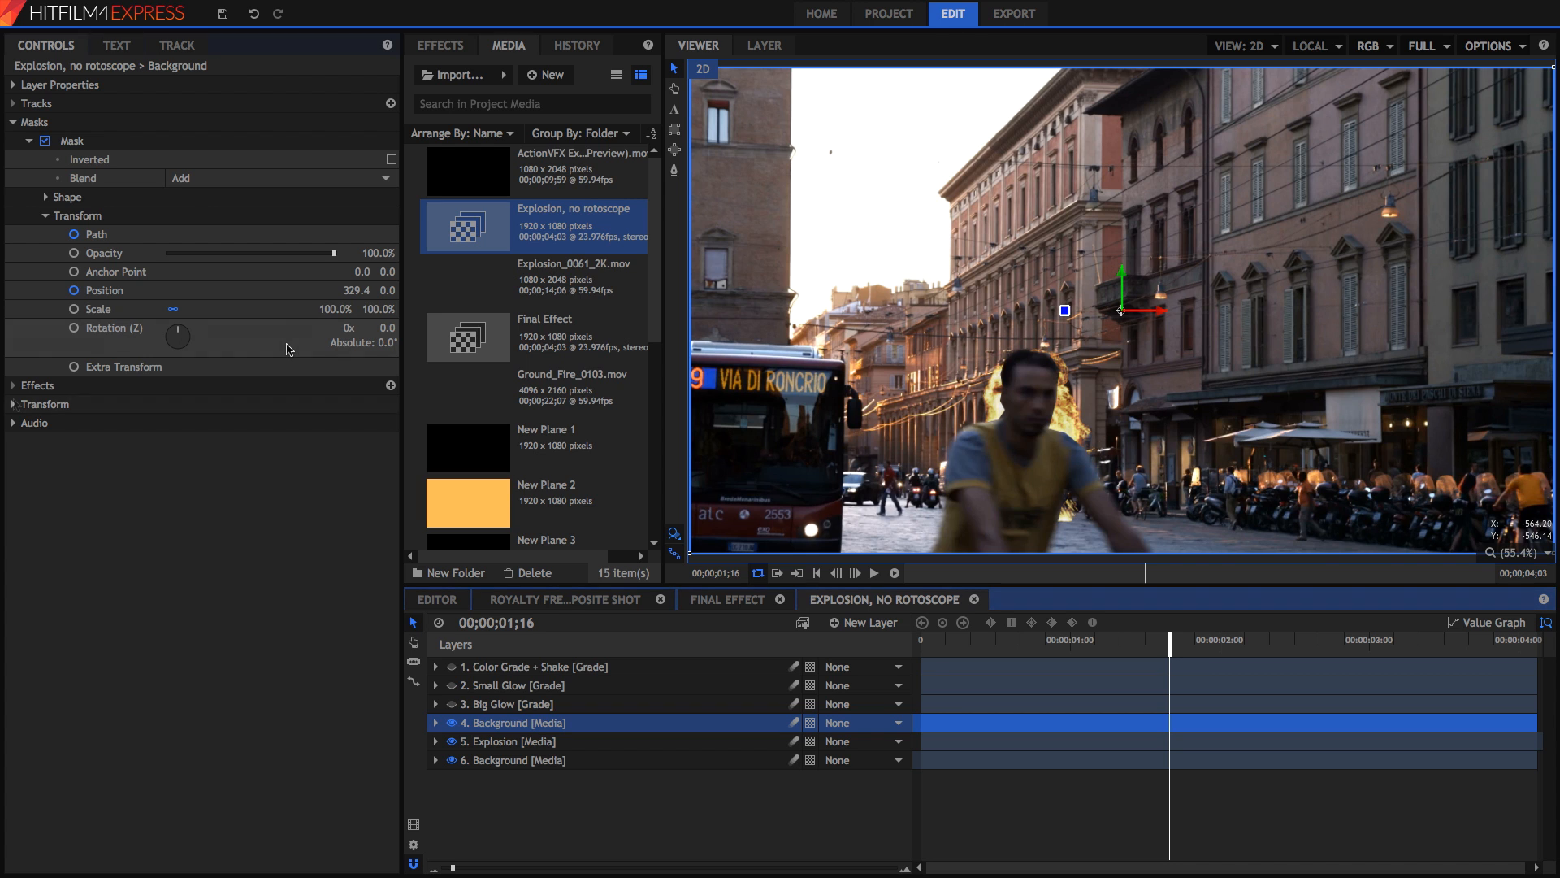
Give the mask 14 px feather and 10 px roundness, inspect the head edge, then fit.
left_click(50, 196)
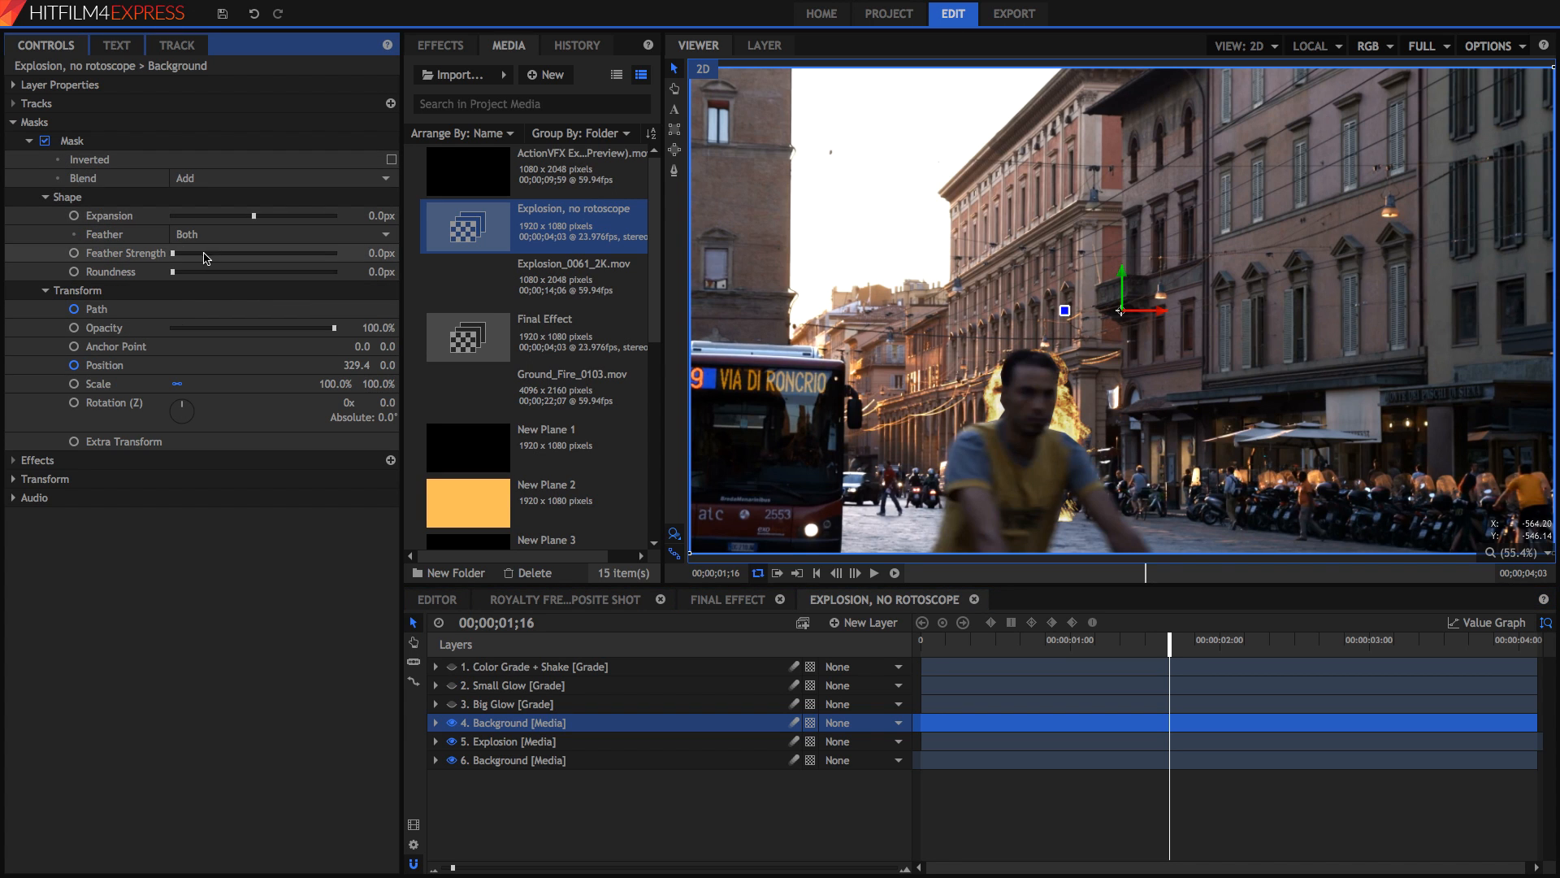
left_click(535, 666)
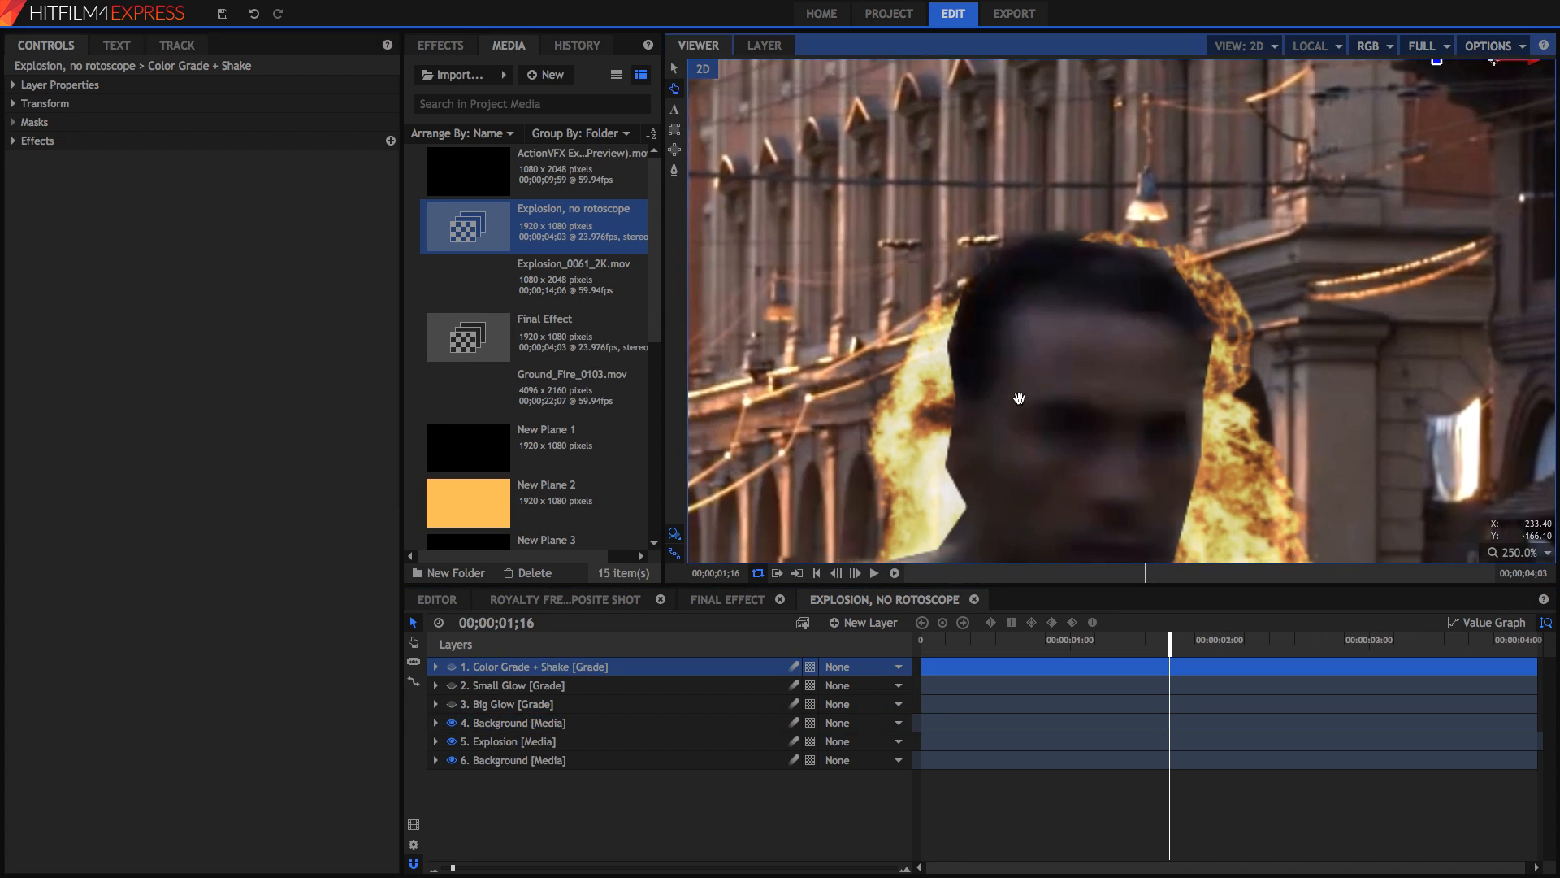
left_click_drag(1018, 398, 962, 449)
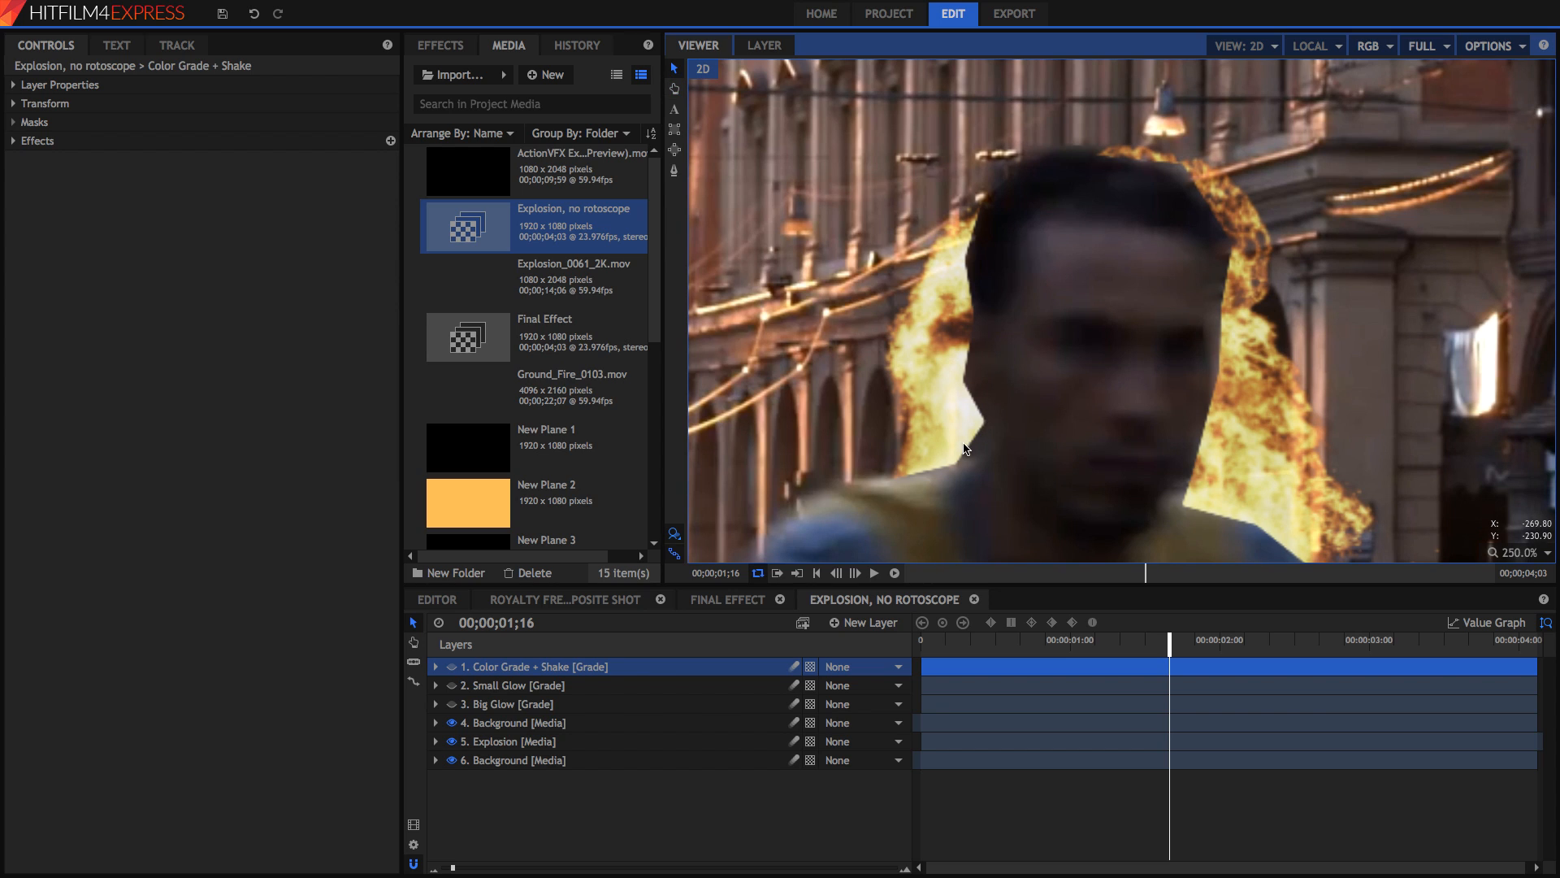
left_click(515, 723)
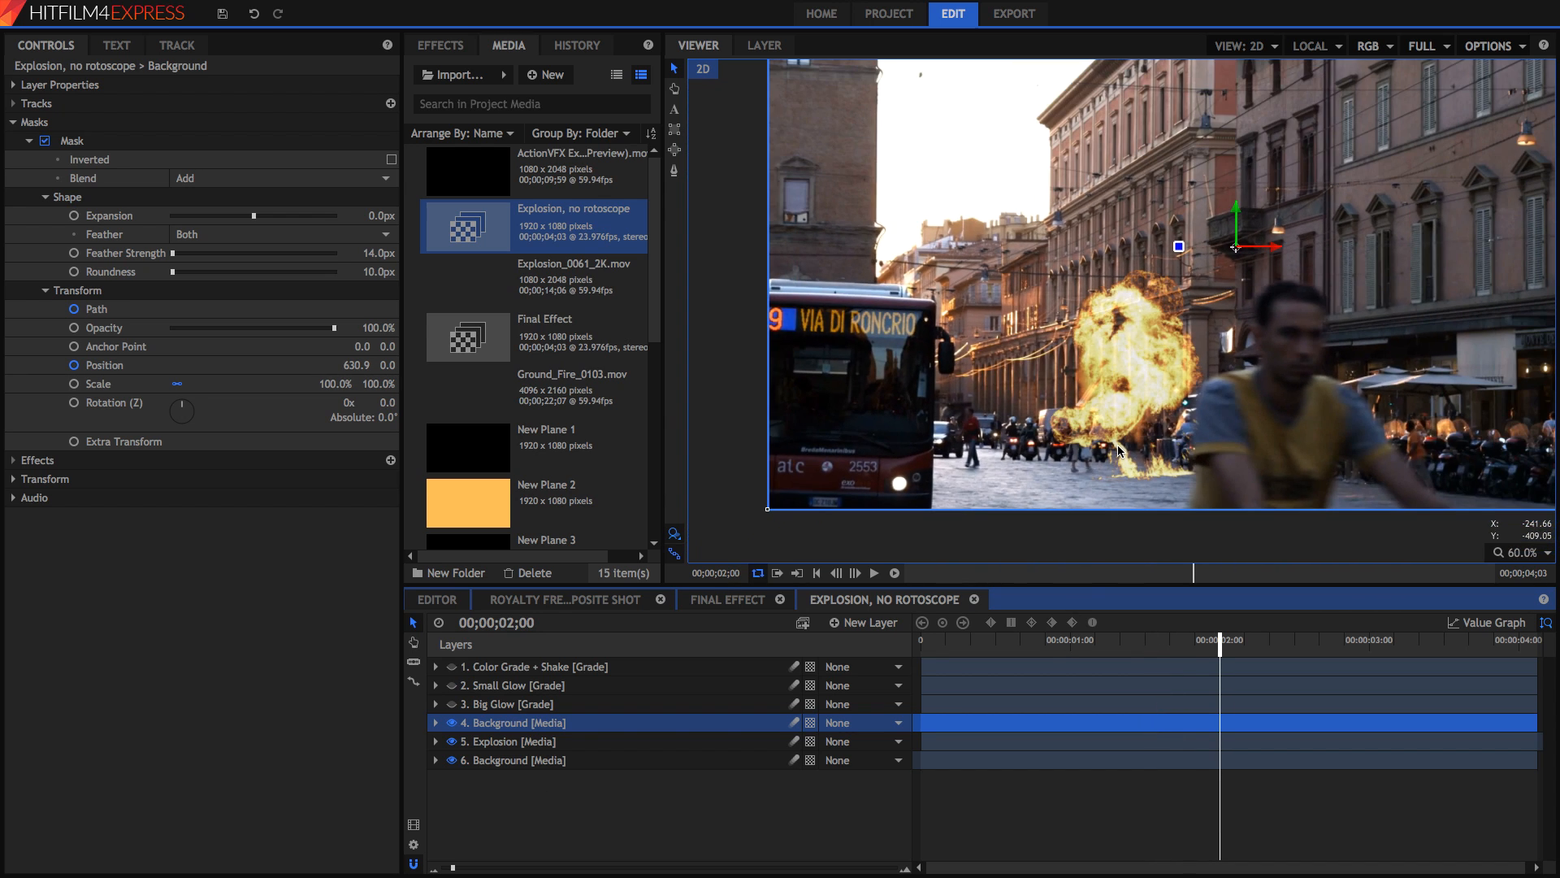
left_click(1546, 552)
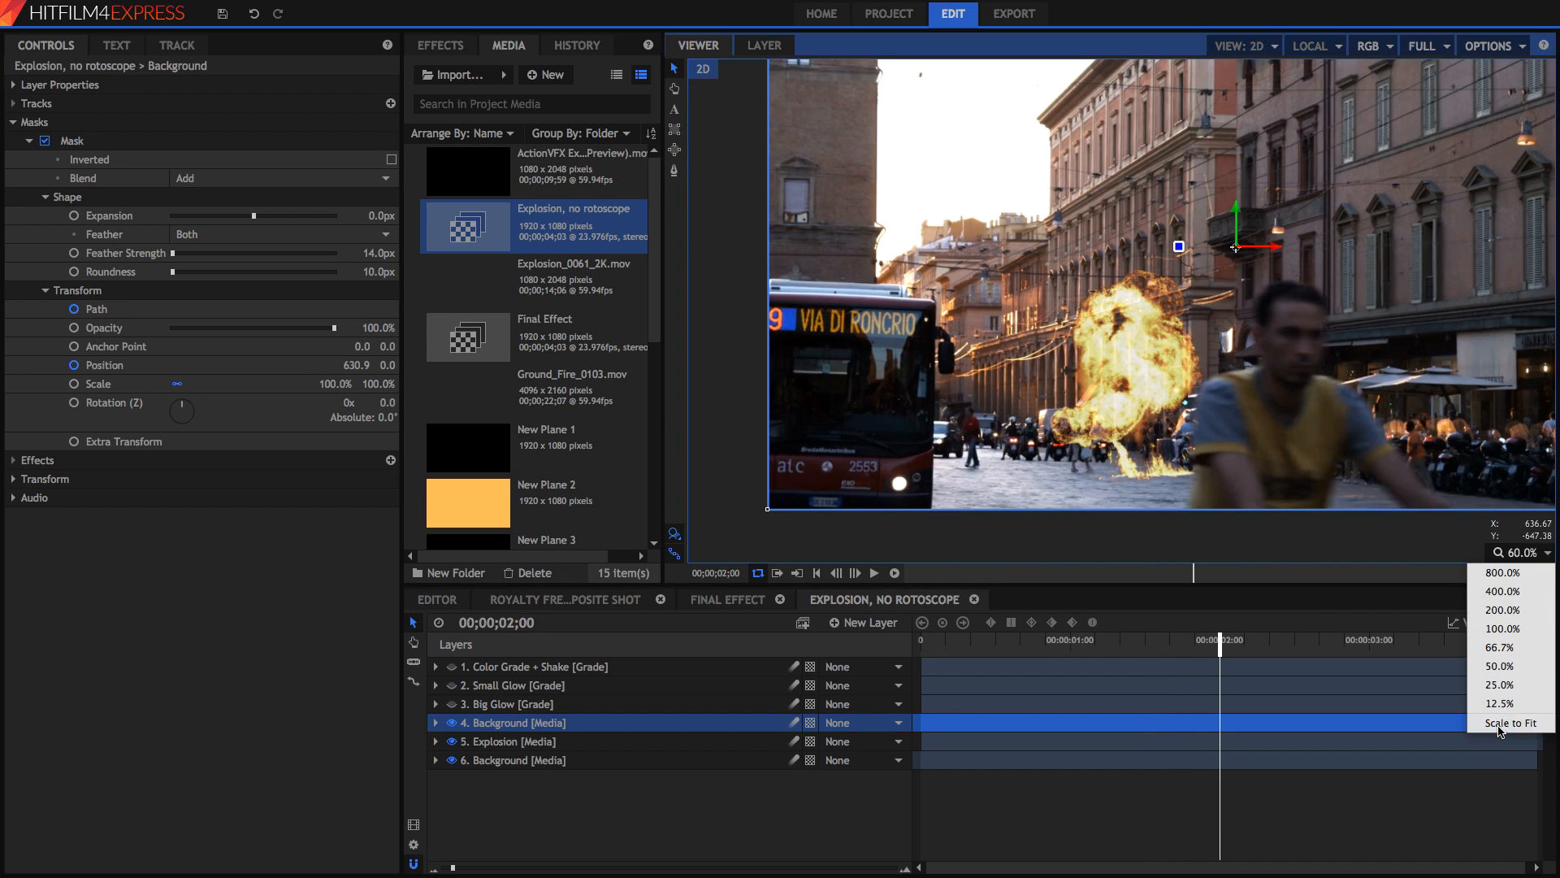
left_click(1509, 722)
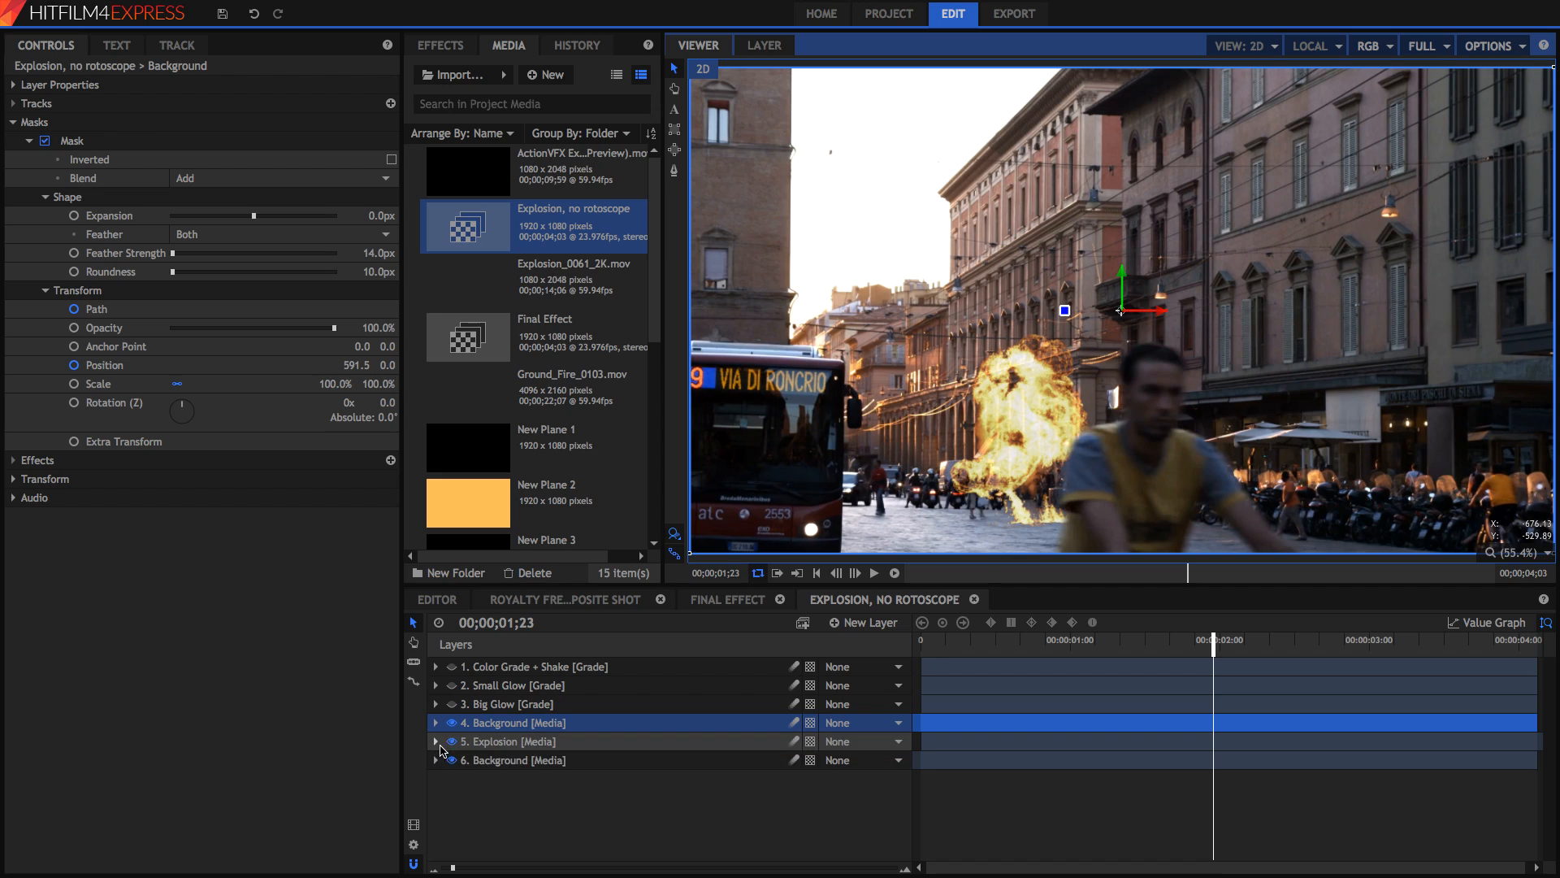
mouse_move(524, 741)
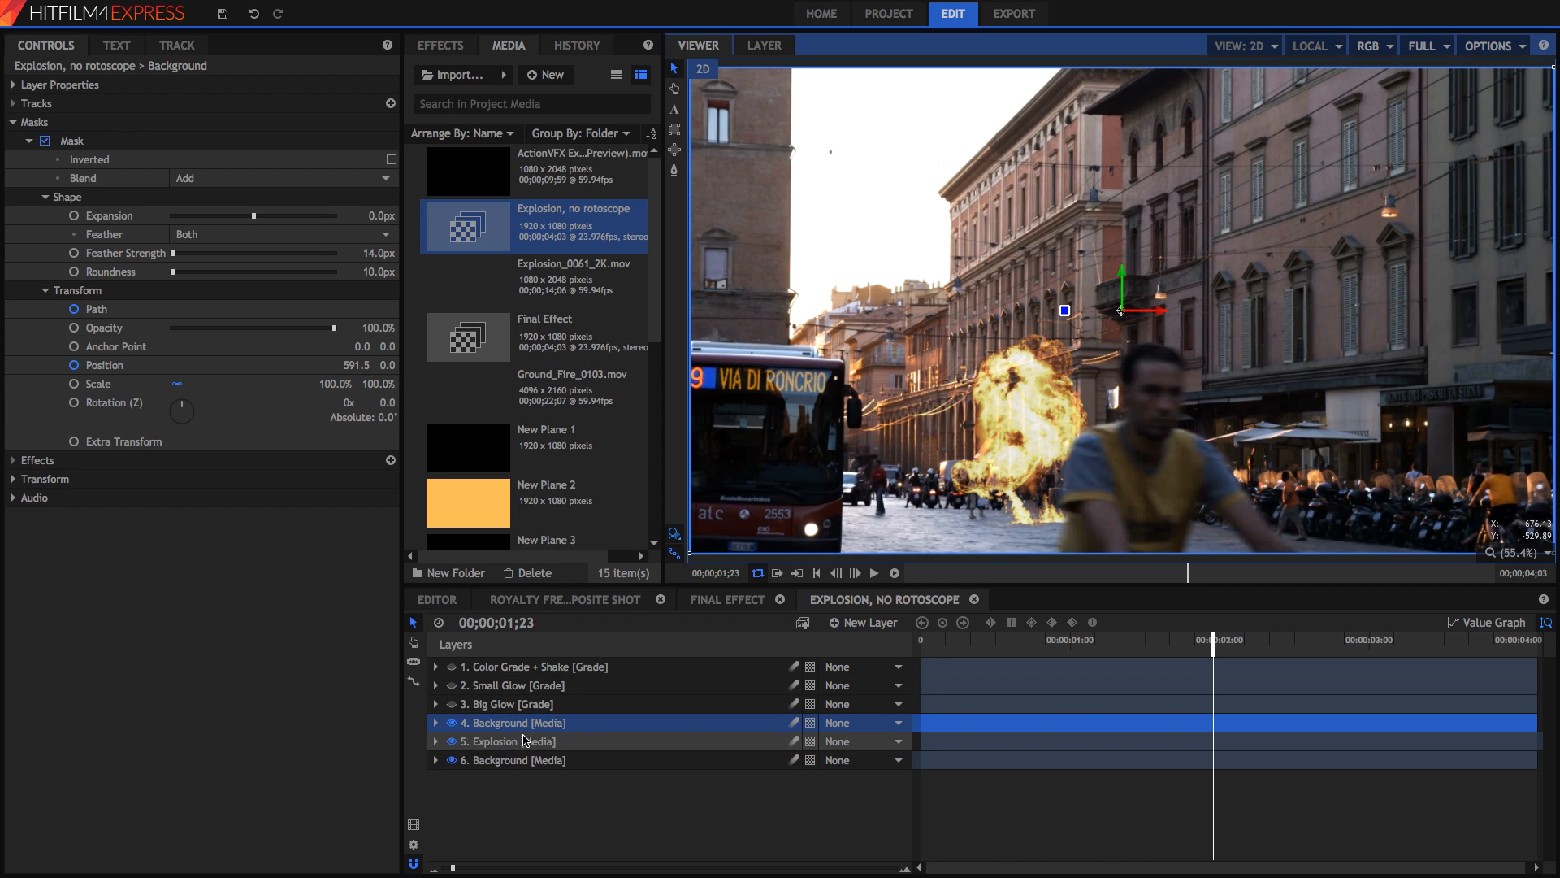
mouse_move(456, 713)
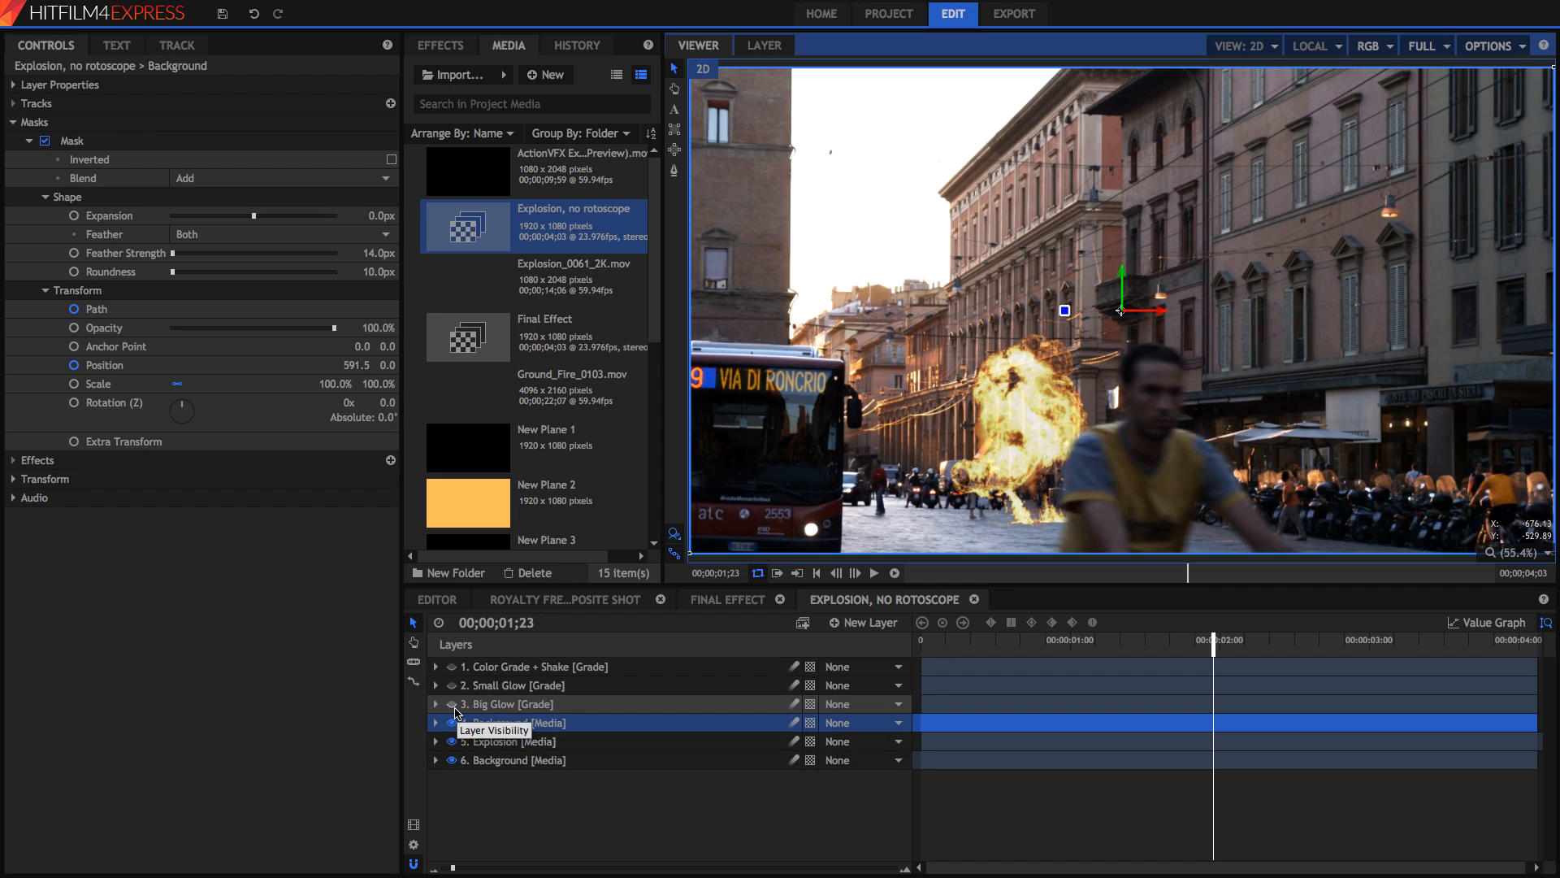
Check Small Glow's Glow effect settings, make layers 2 and 3 visible, select Big Glow.
left_click(518, 685)
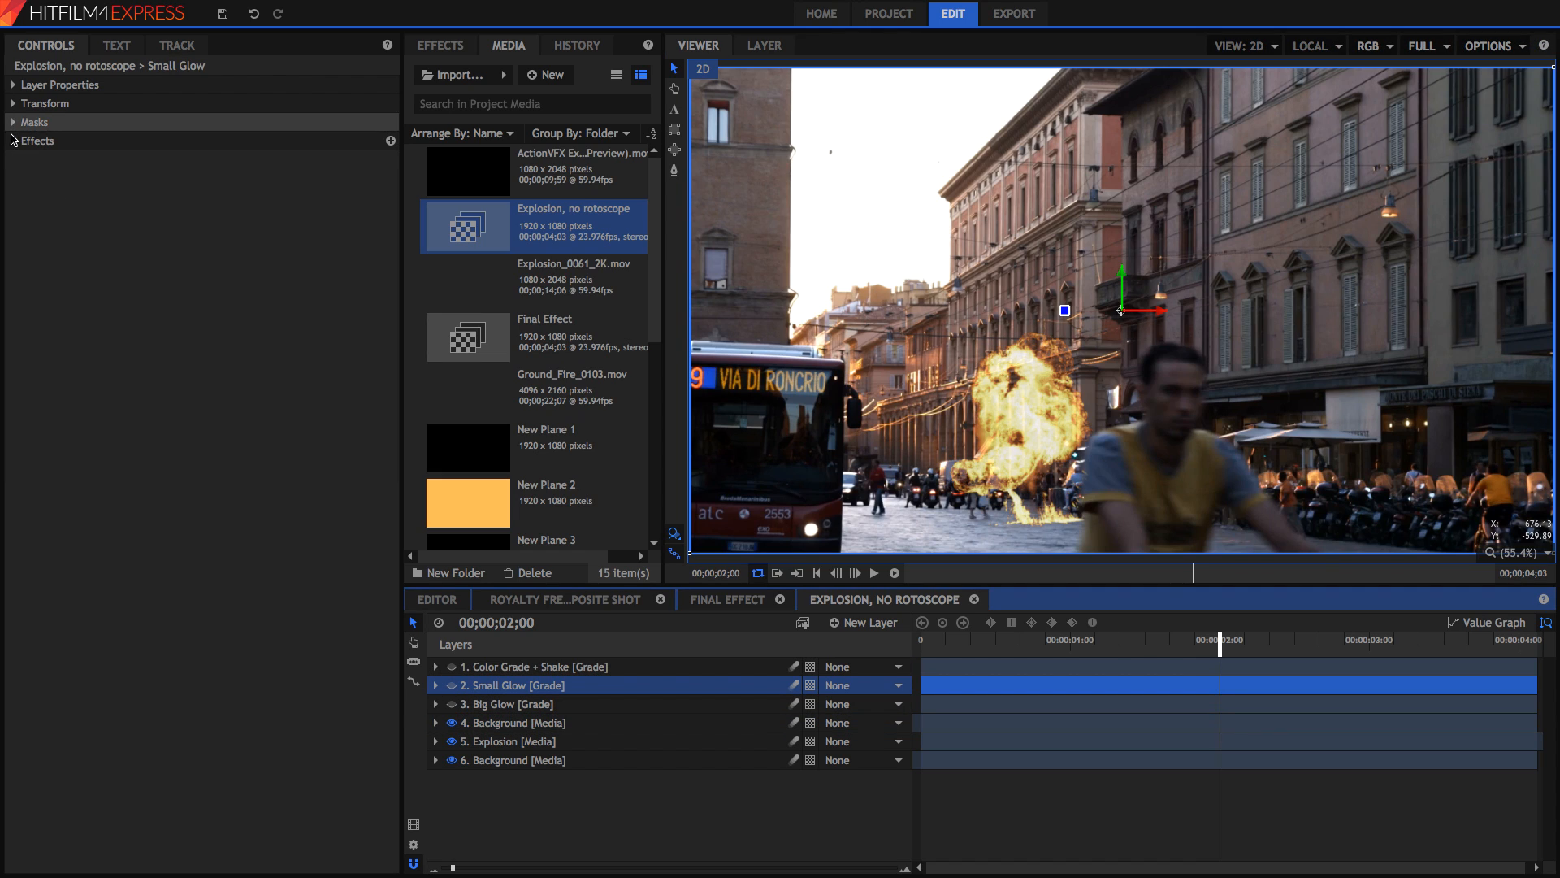
left_click(12, 141)
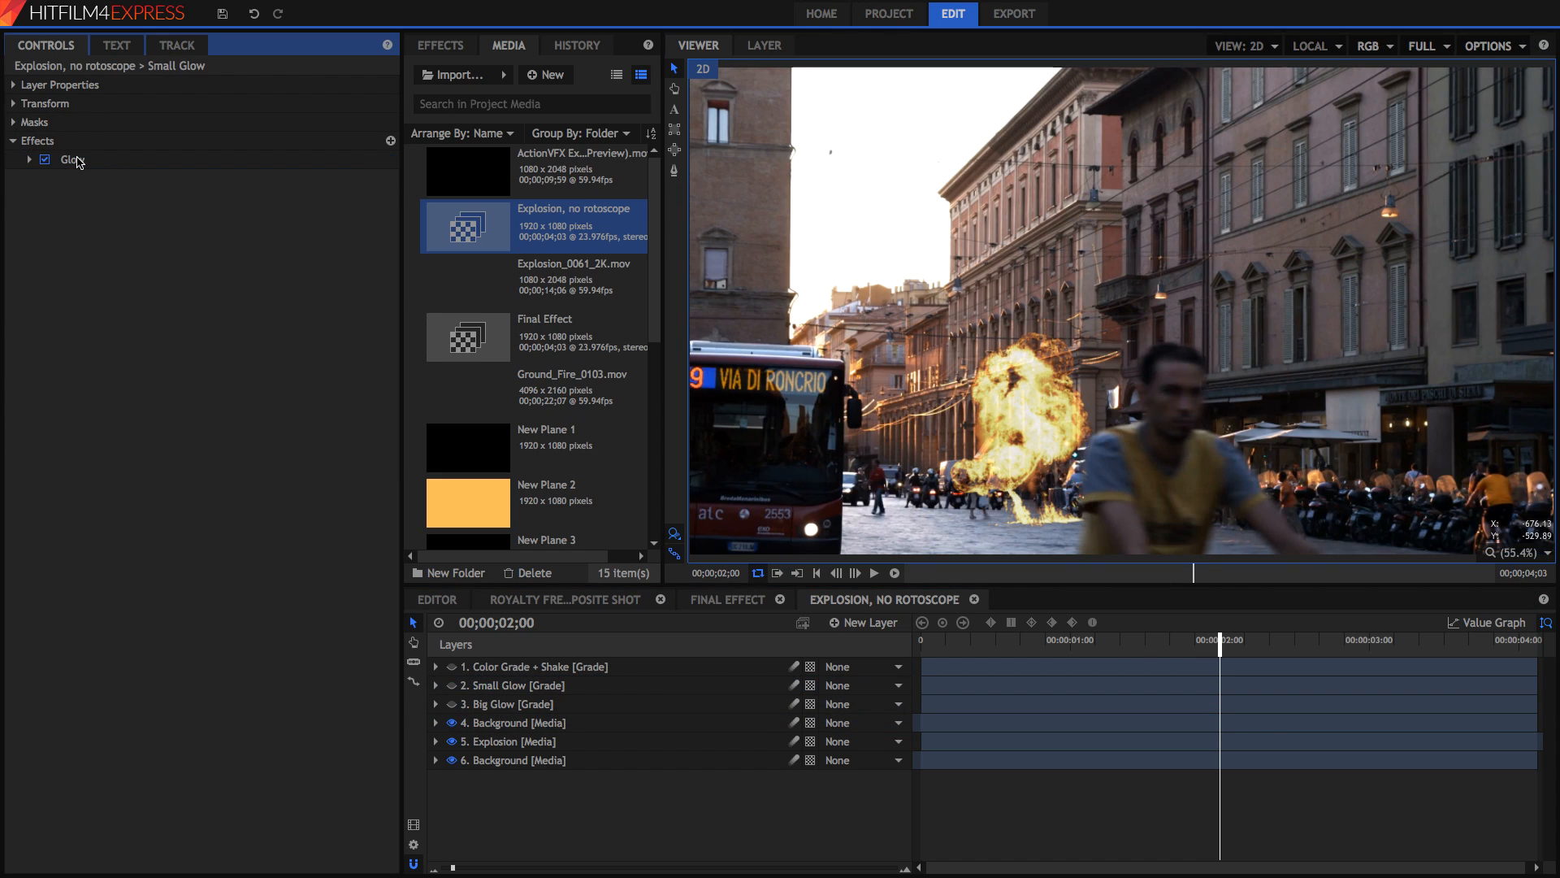
left_click(30, 160)
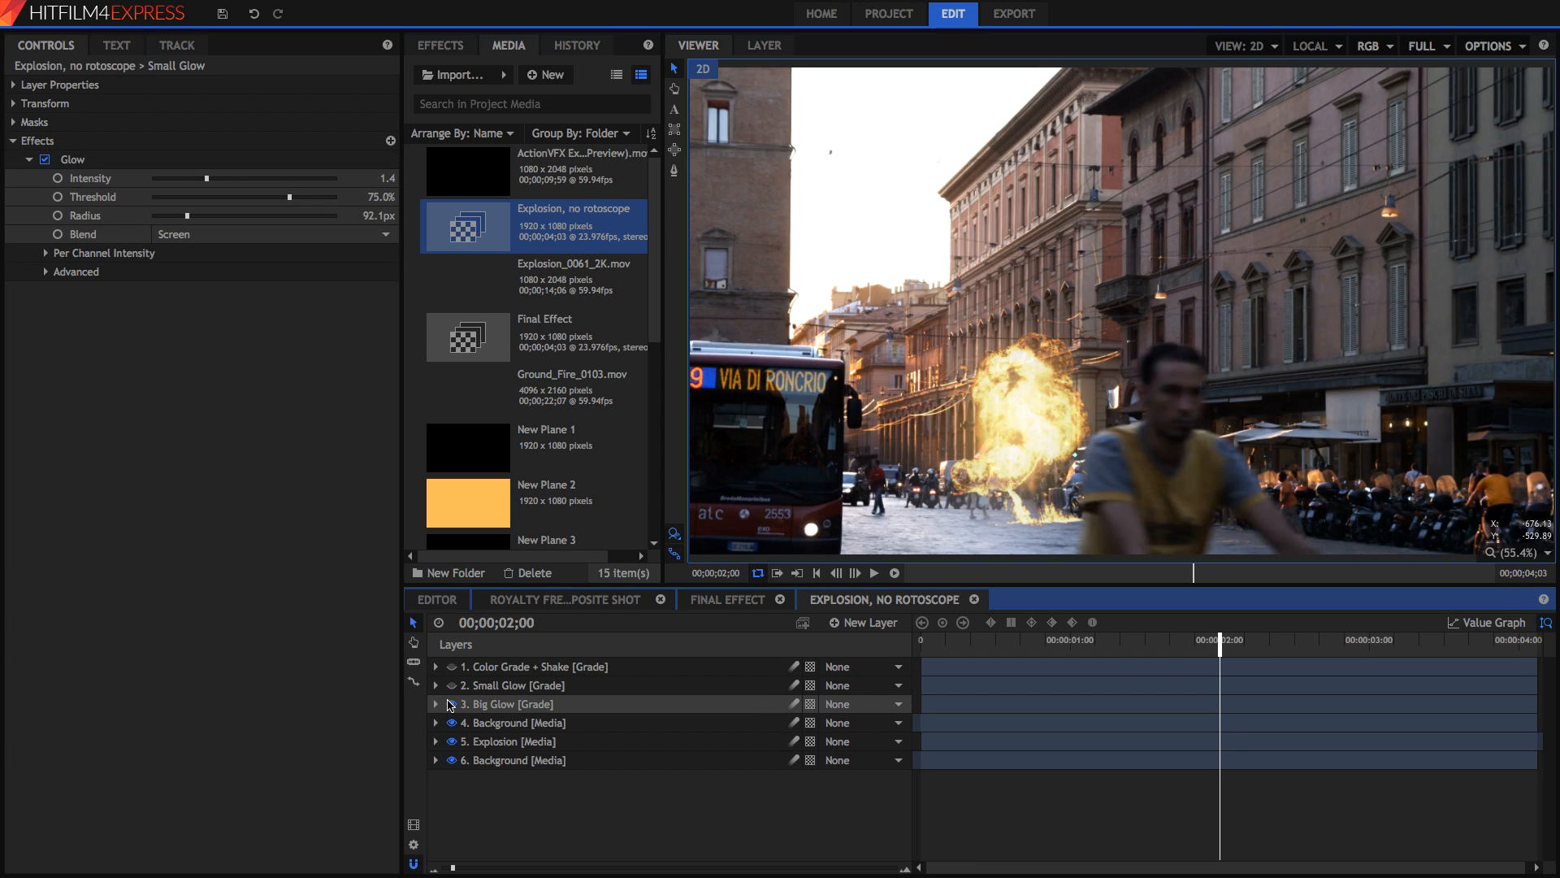
left_click(454, 685)
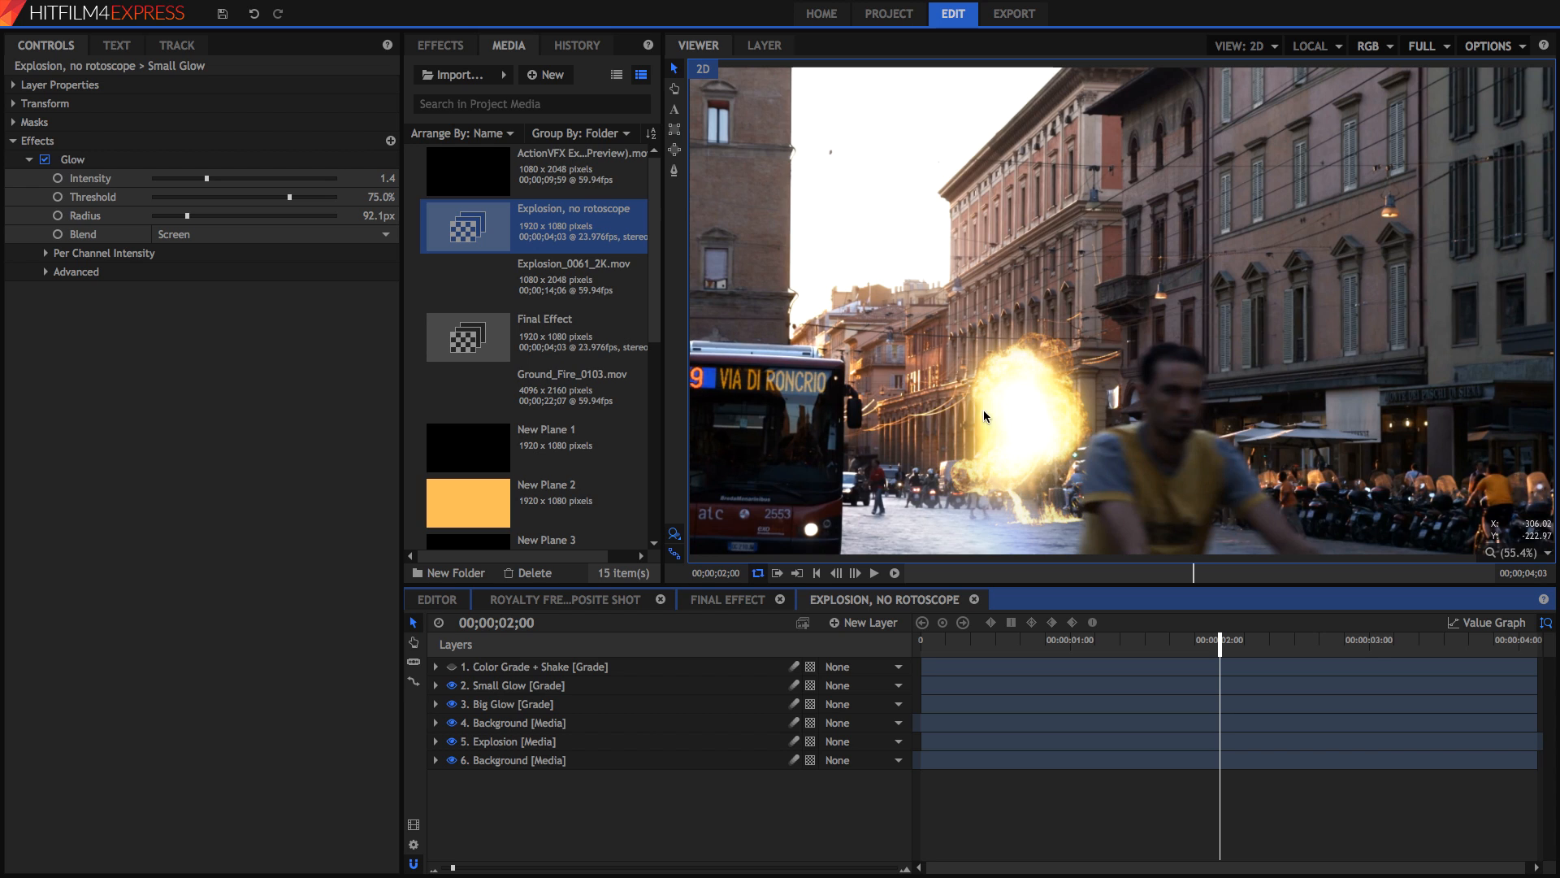
mouse_move(995, 400)
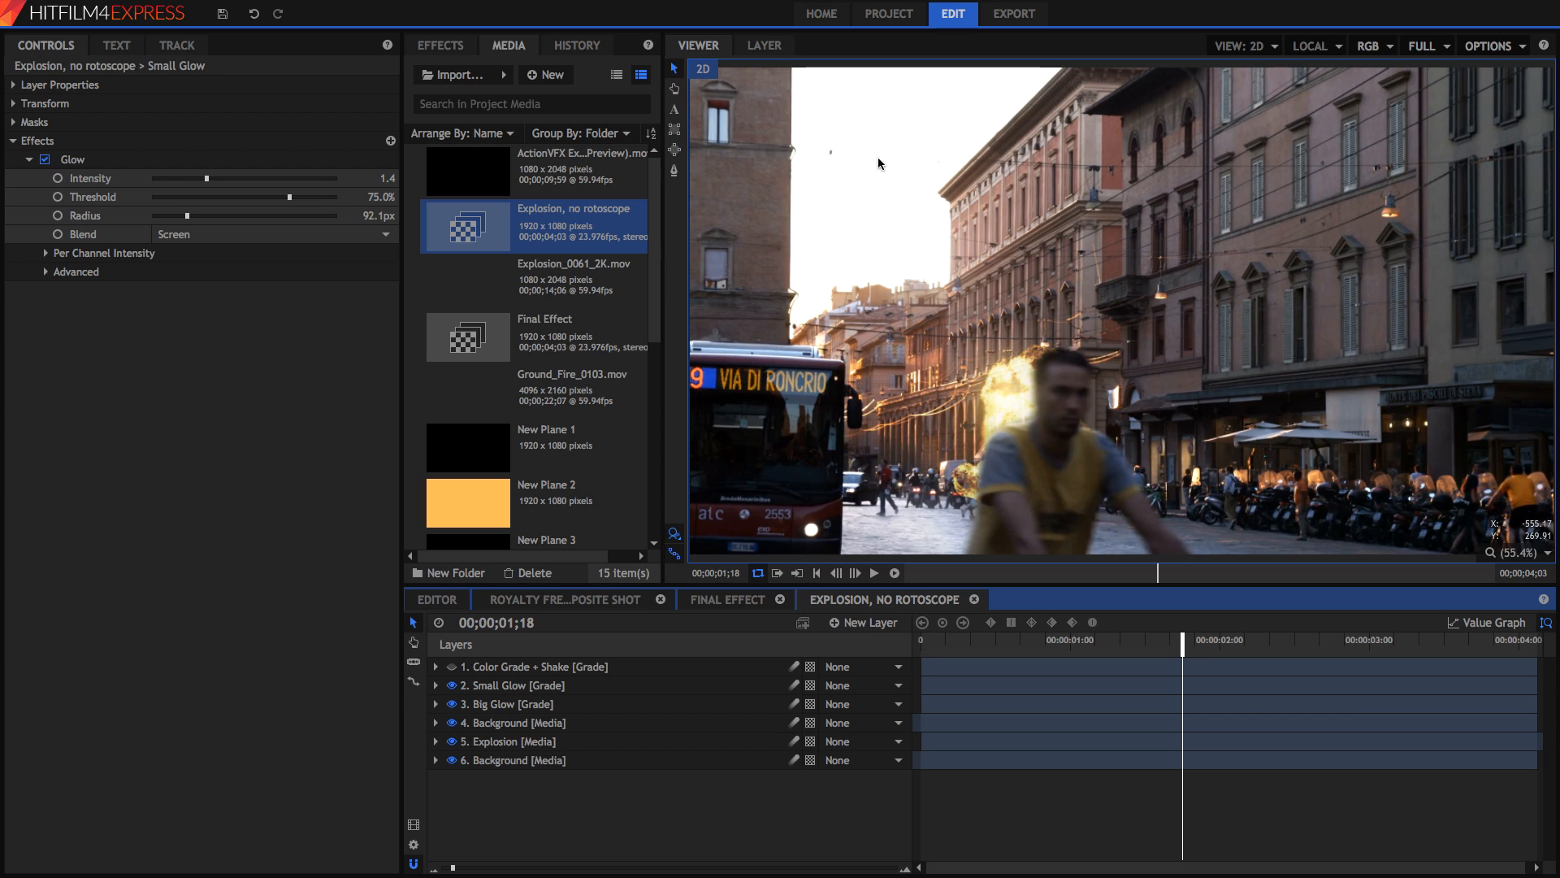
mouse_move(796, 360)
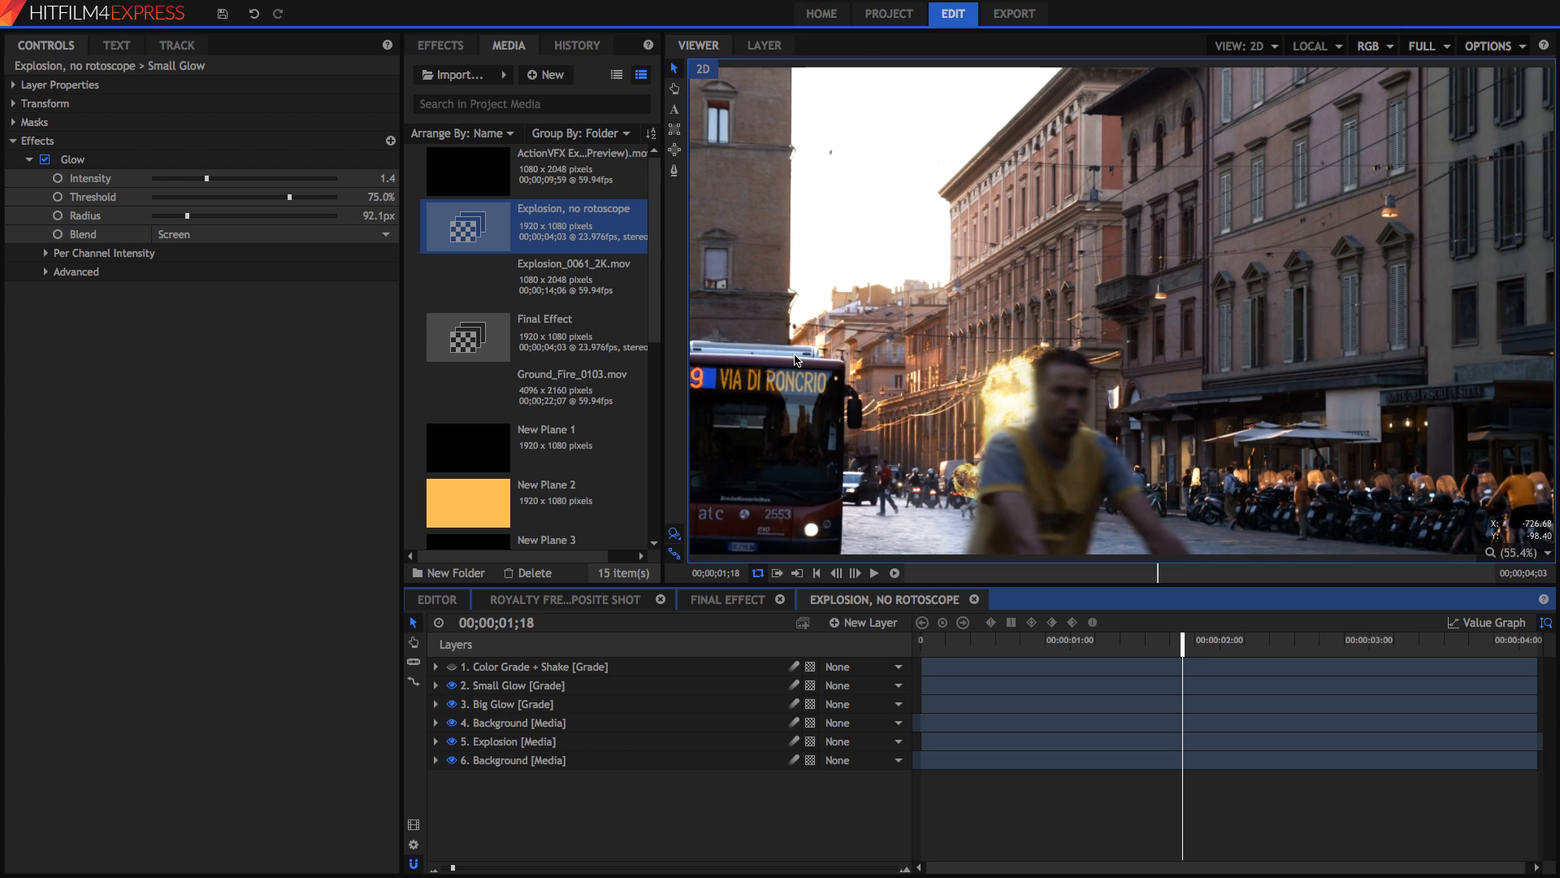
left_click(505, 704)
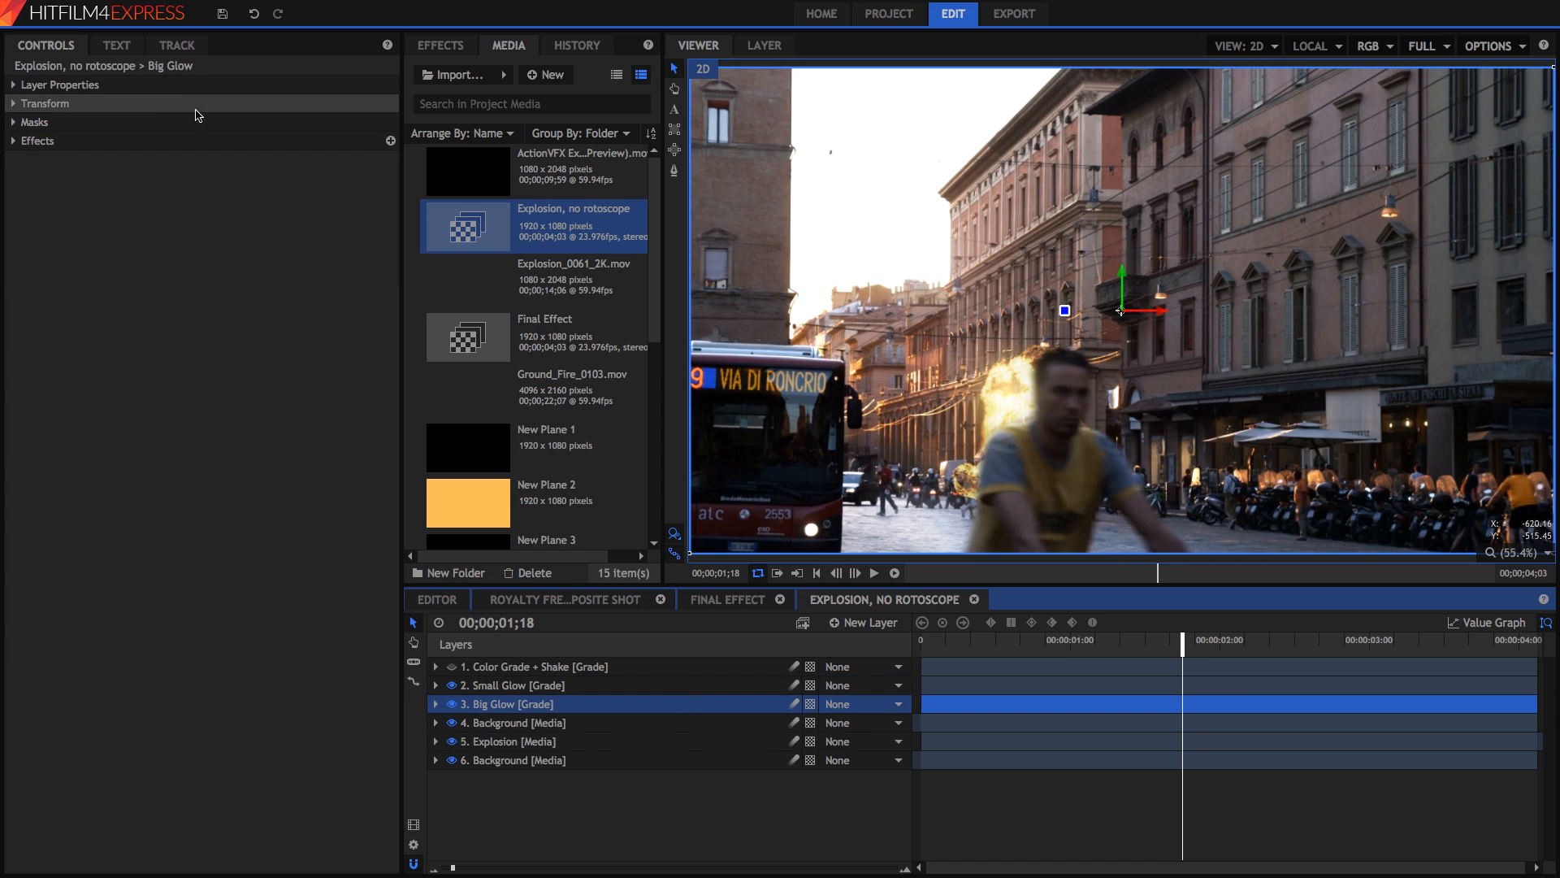
Inspect Big Glow's mask, then play the finished cyclist-and-explosion shot.
left_click(14, 122)
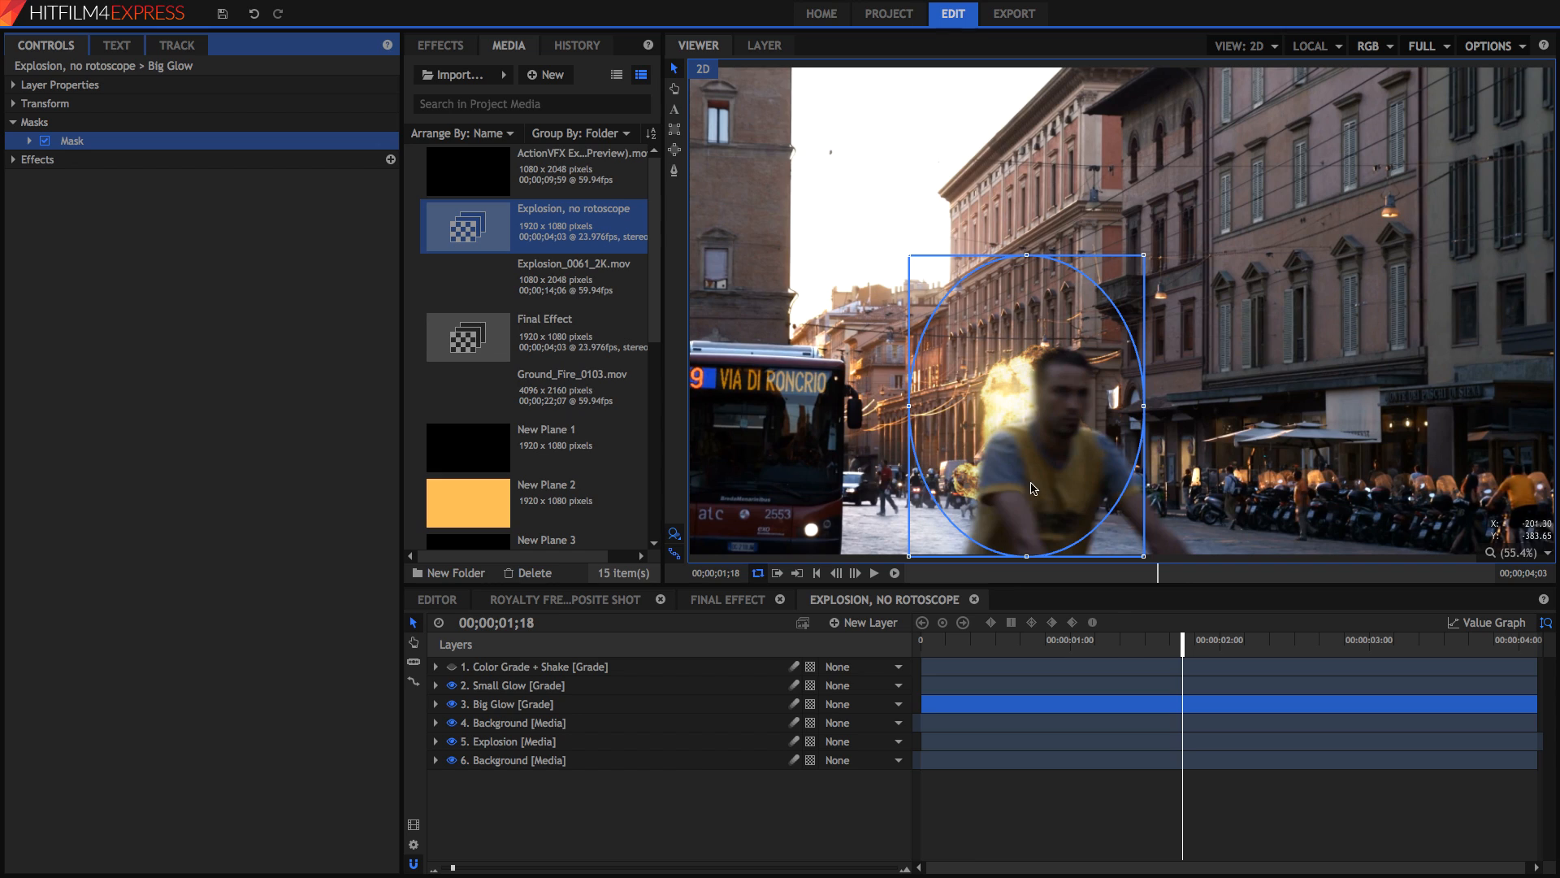
mouse_move(994, 389)
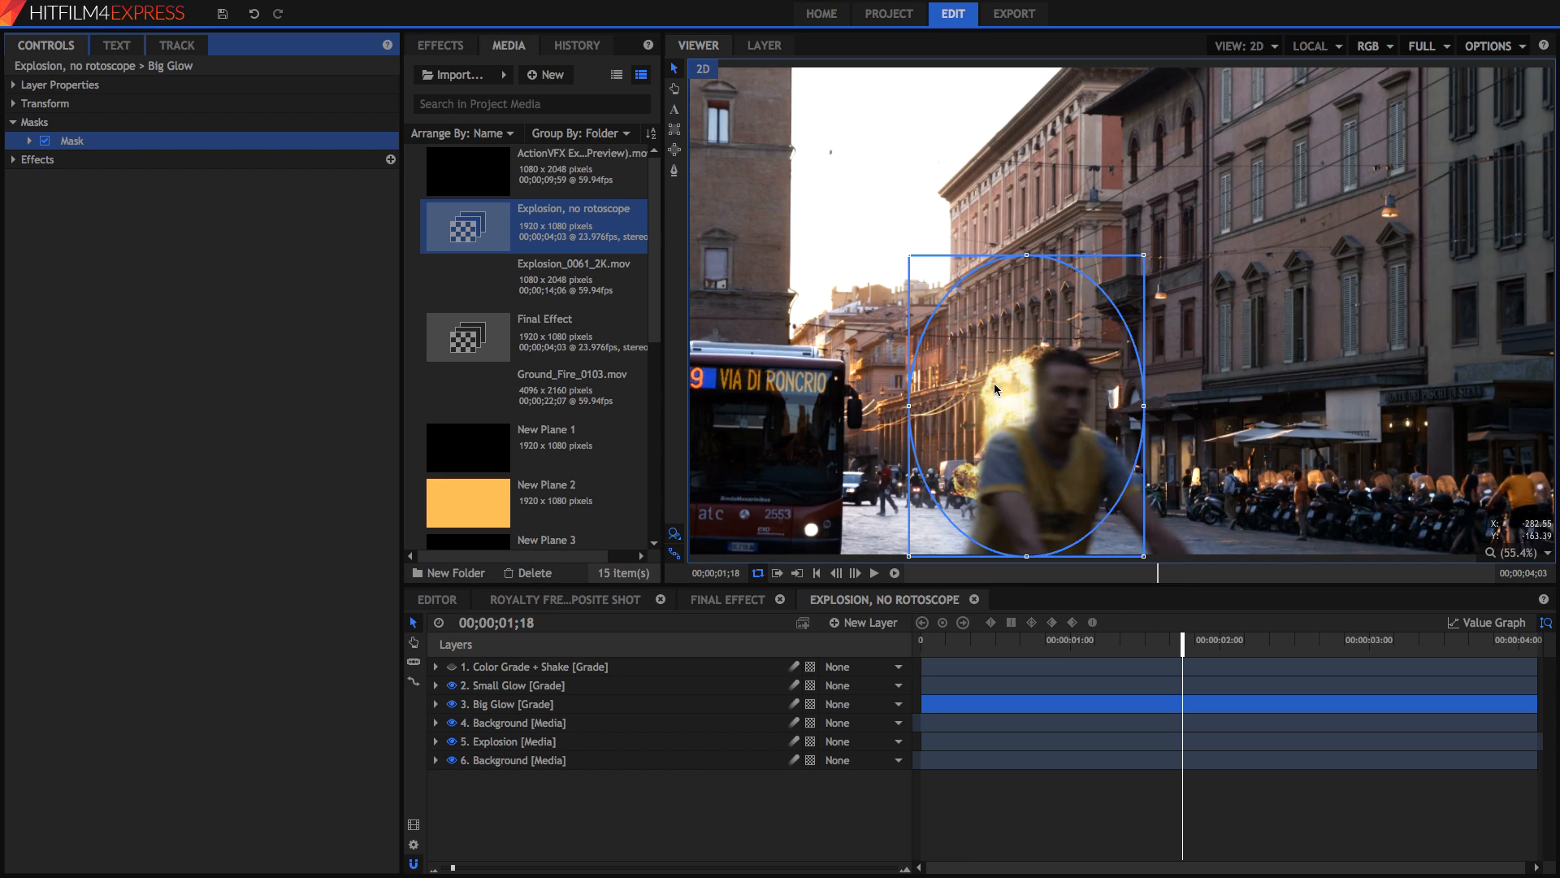
mouse_move(1010, 432)
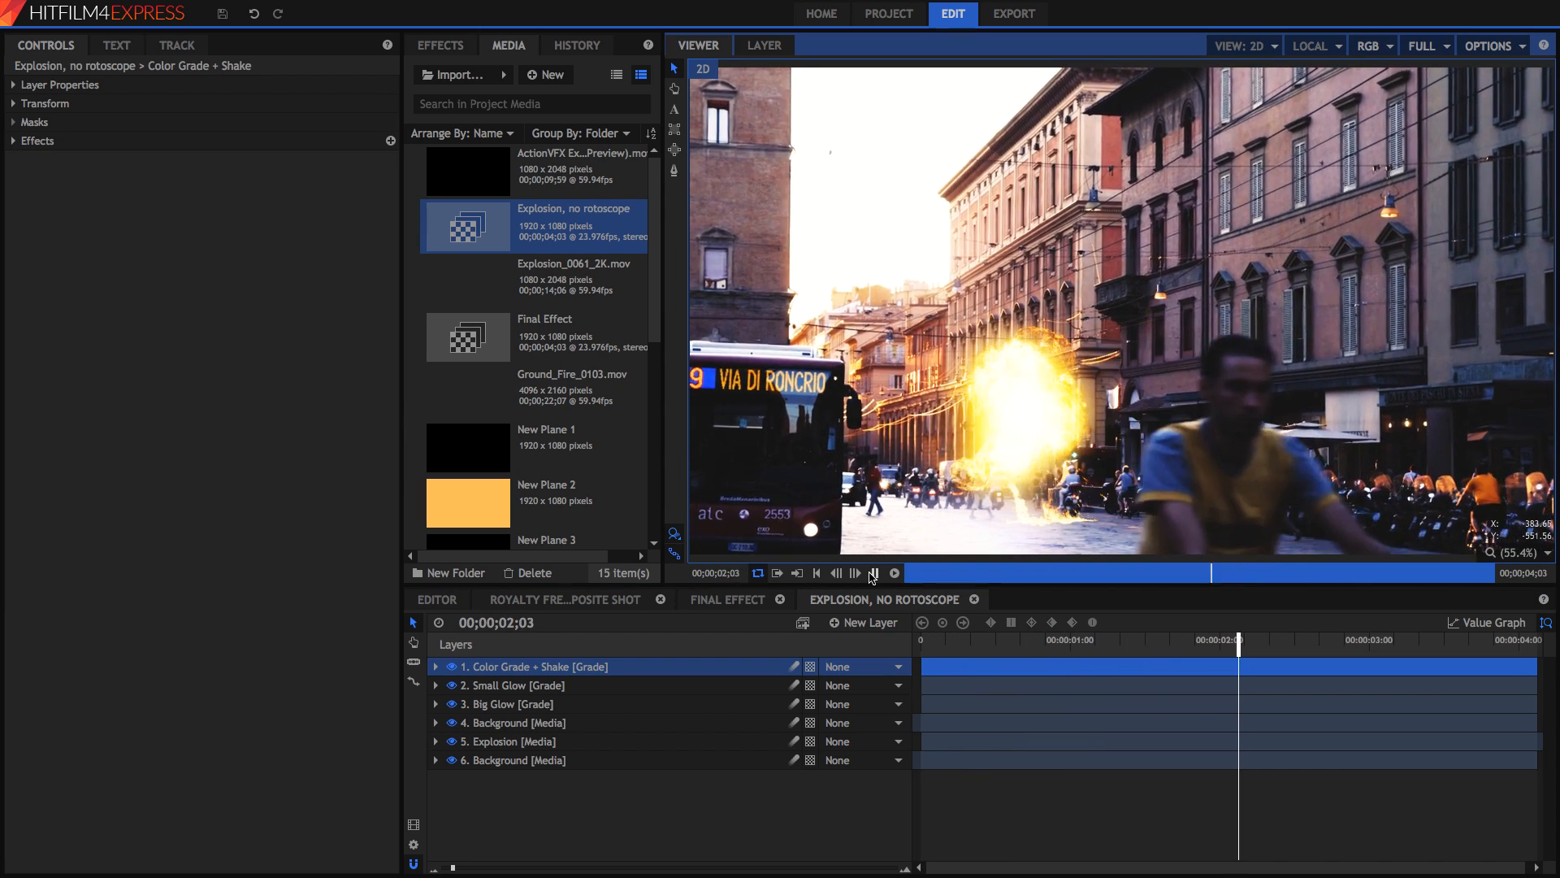
left_click(874, 573)
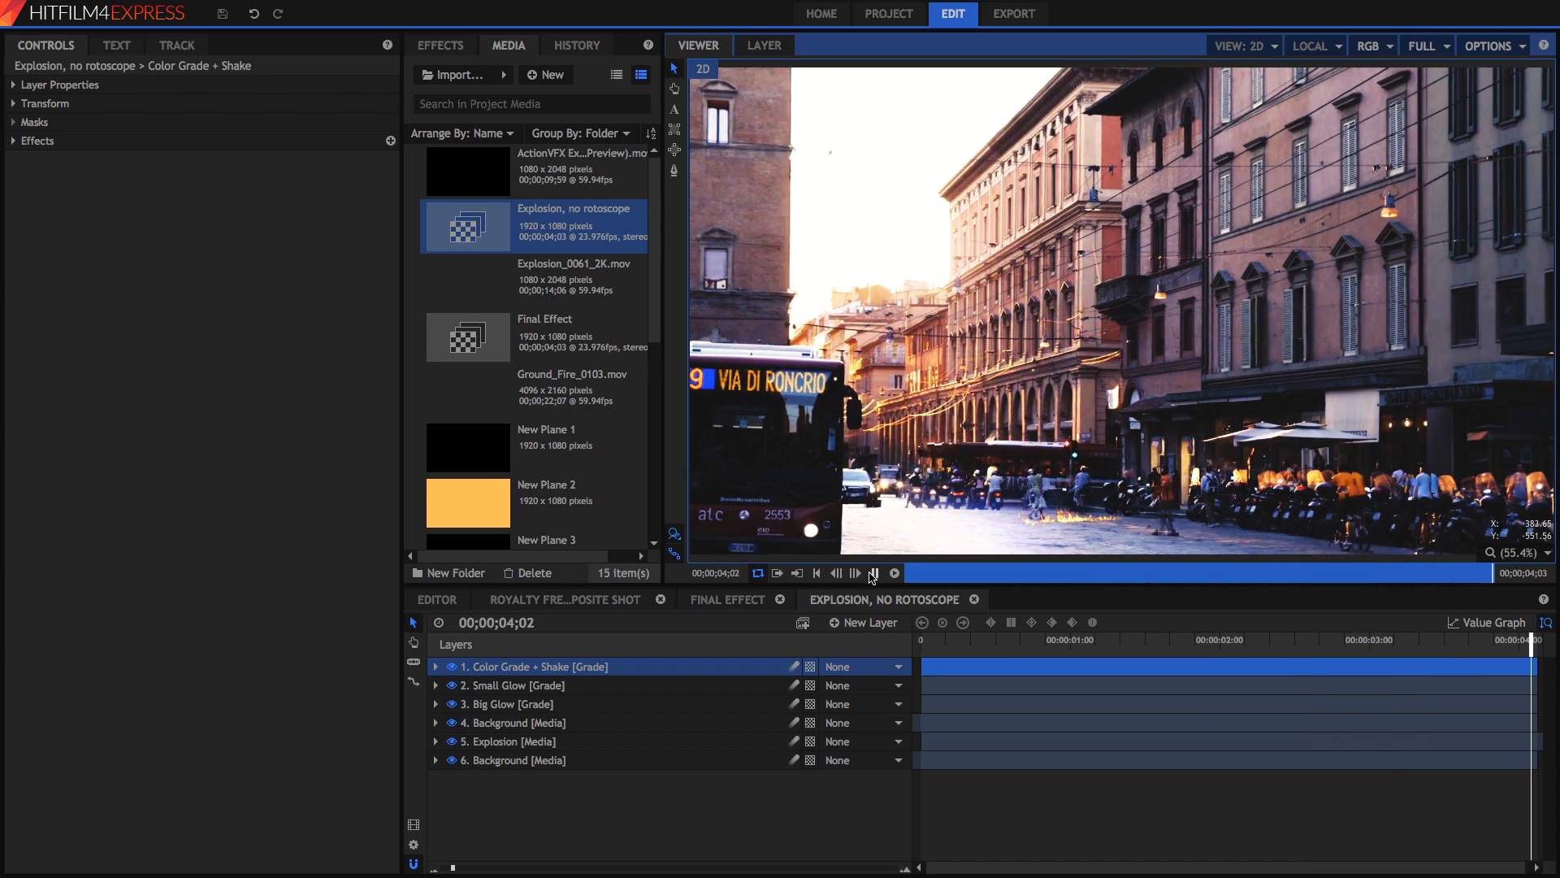